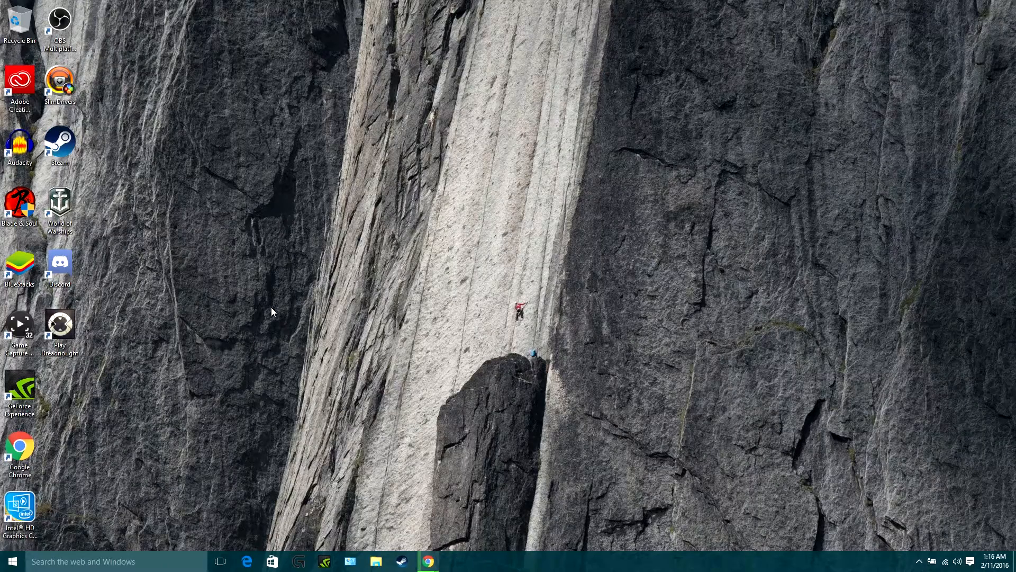
pyautogui.moveTo(128, 561)
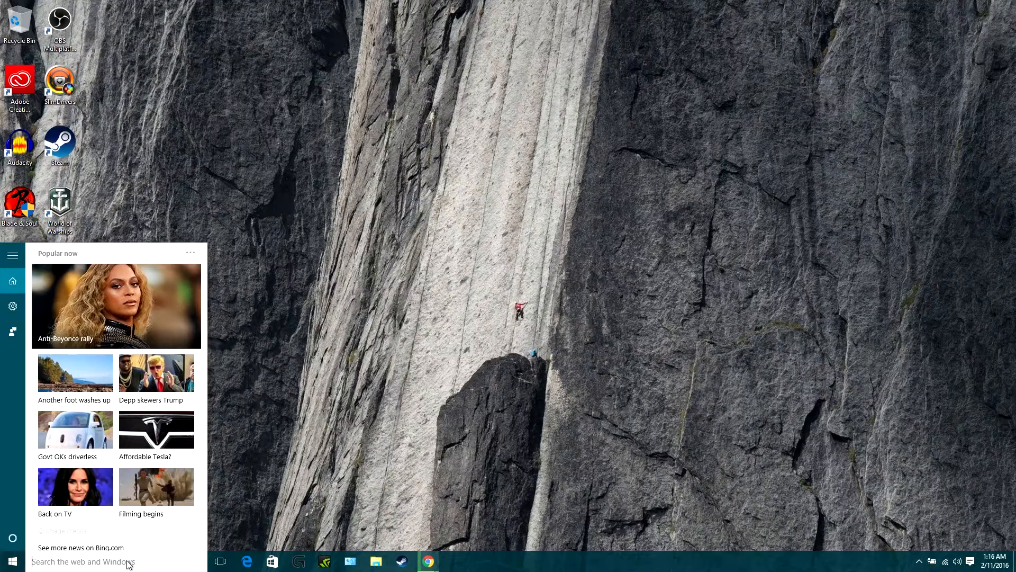
# Search 'Apps' in Cortana and go to the Apps & features settings result
pyautogui.write('Apps and')
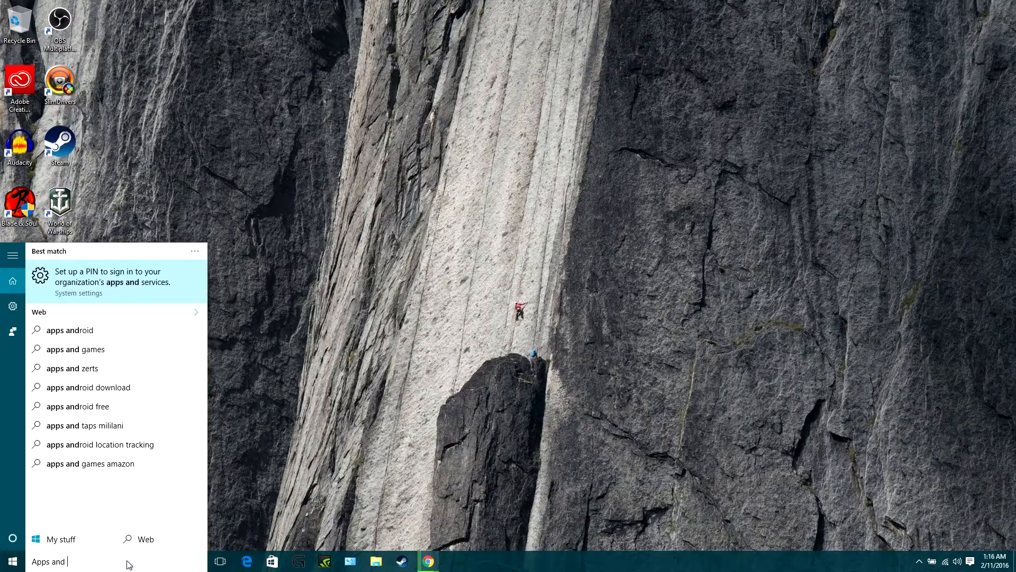
pyautogui.press('backspace')
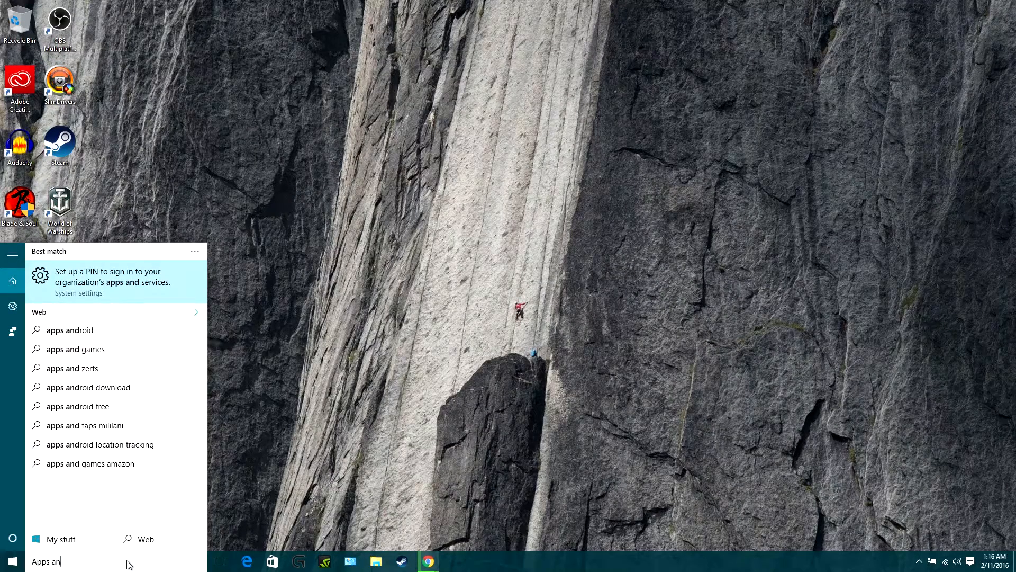
pyautogui.press('Backspace')
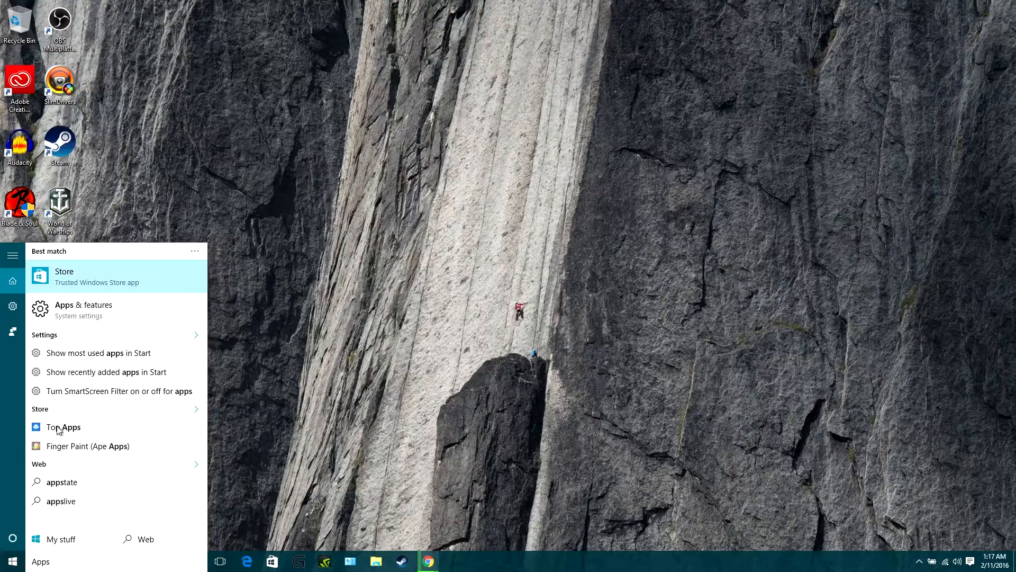
pyautogui.moveTo(76, 318)
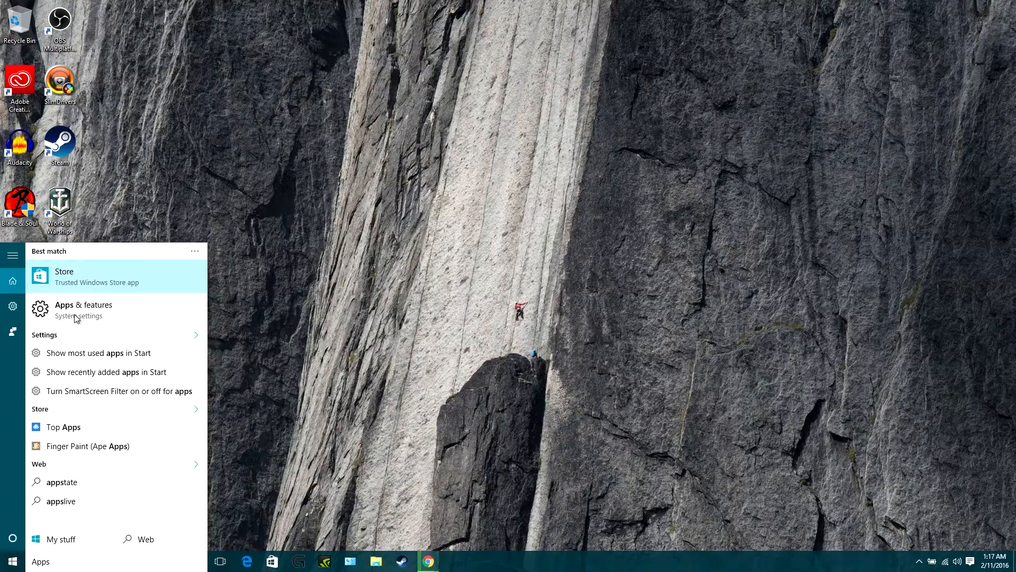
pyautogui.moveTo(163, 320)
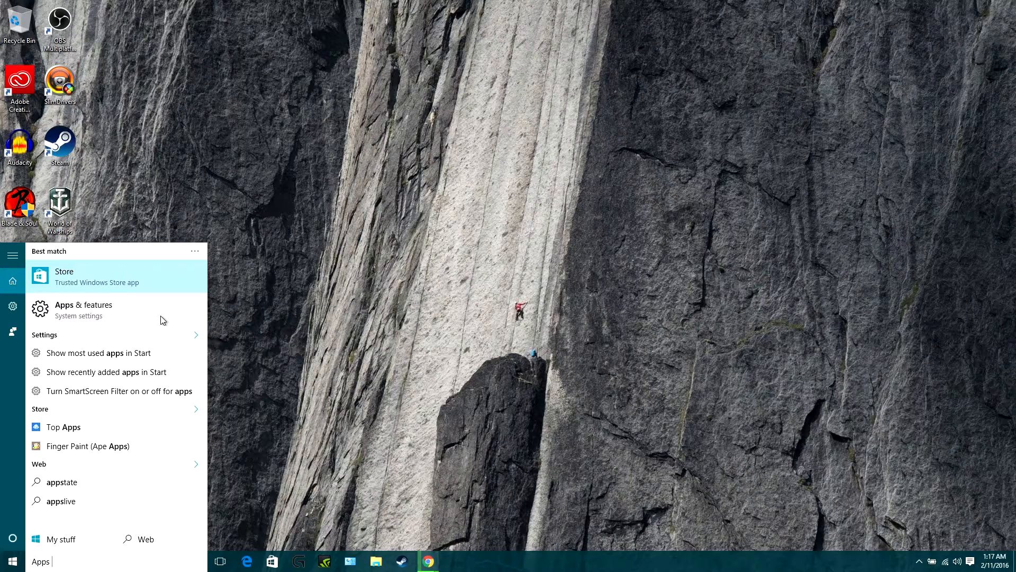
pyautogui.click(82, 311)
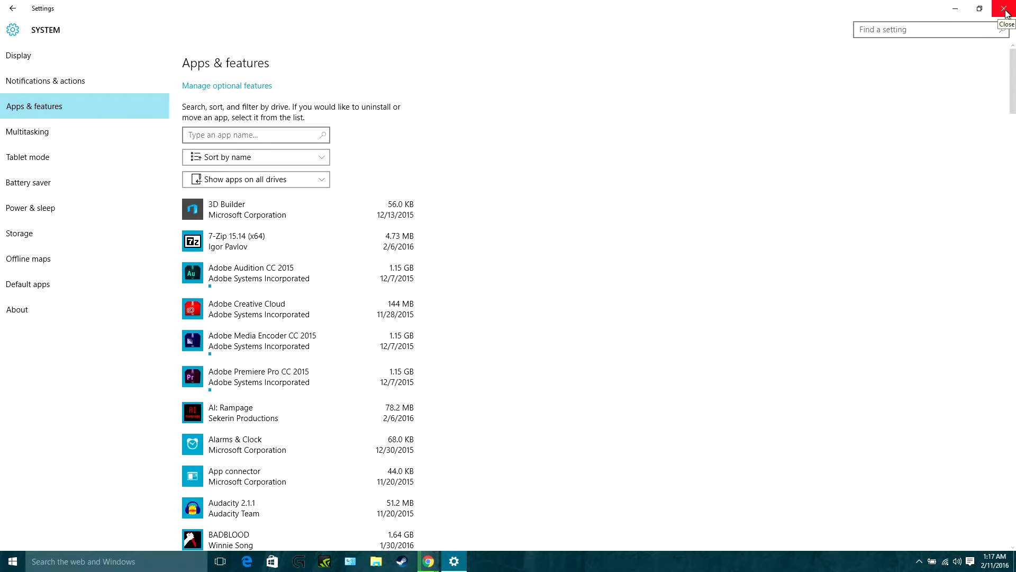
# Close the Settings window and bring up the Start menu
pyautogui.click(1006, 9)
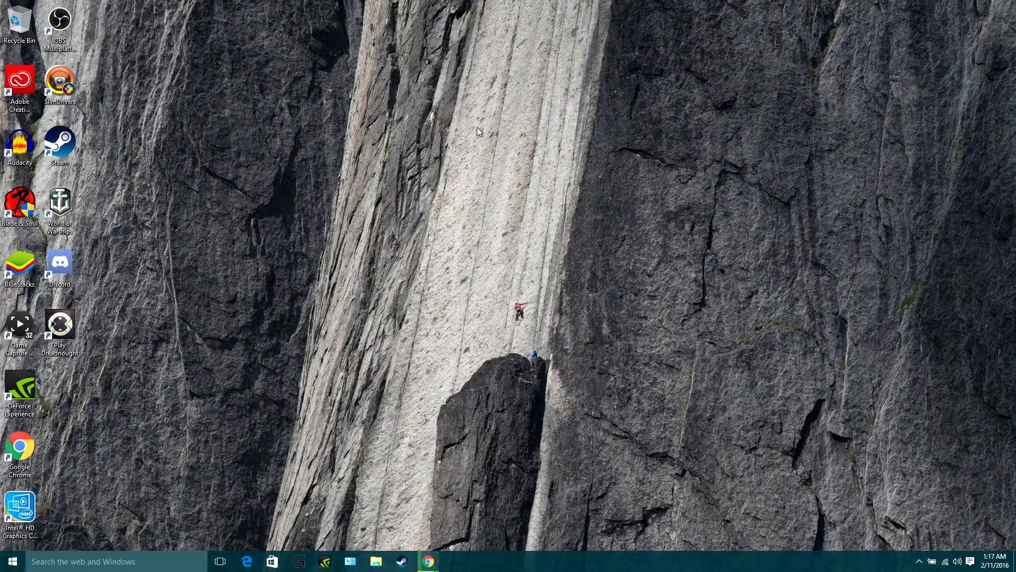
pyautogui.moveTo(469, 134)
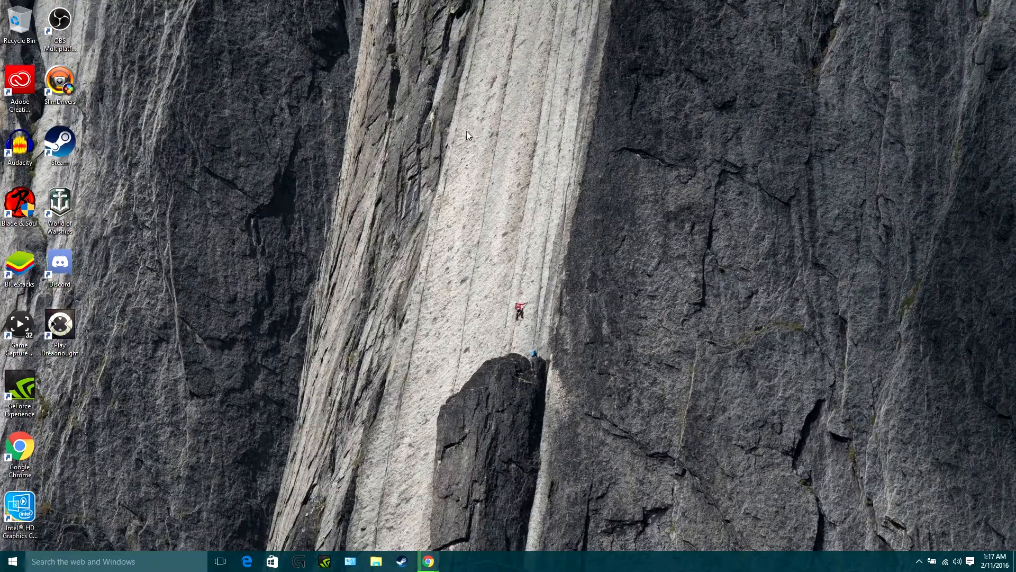
pyautogui.moveTo(292, 152)
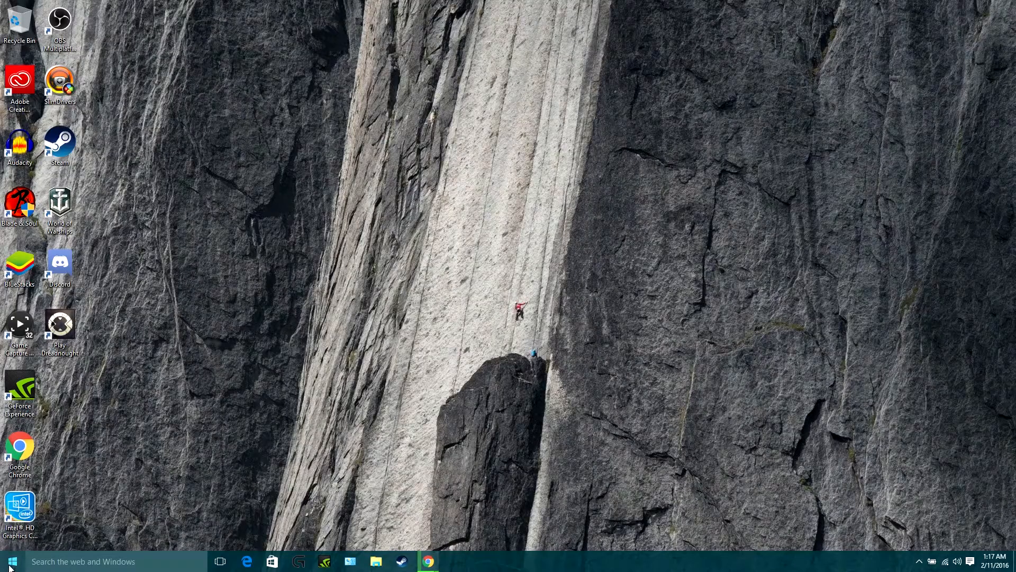
pyautogui.click(9, 561)
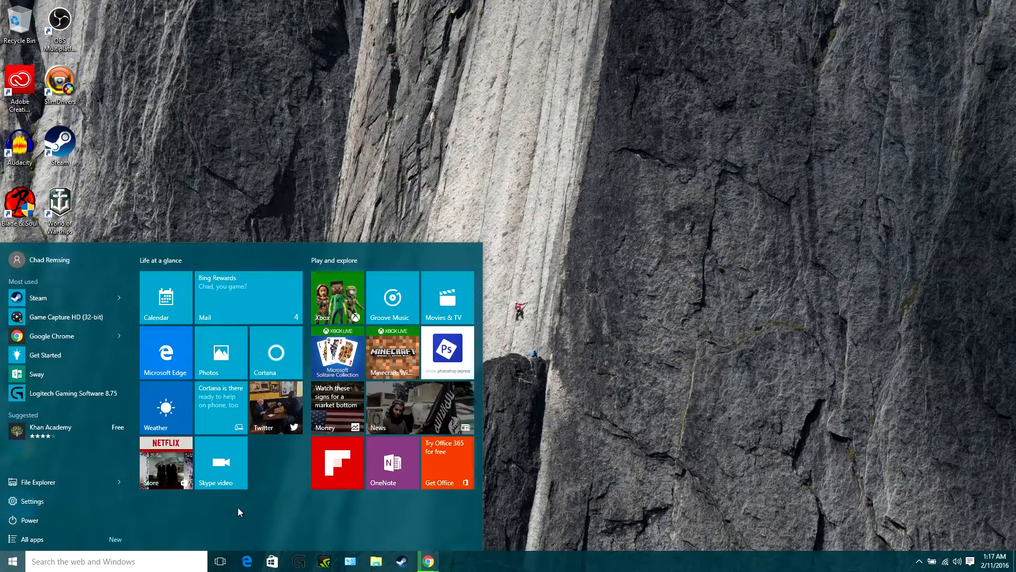
pyautogui.moveTo(76, 501)
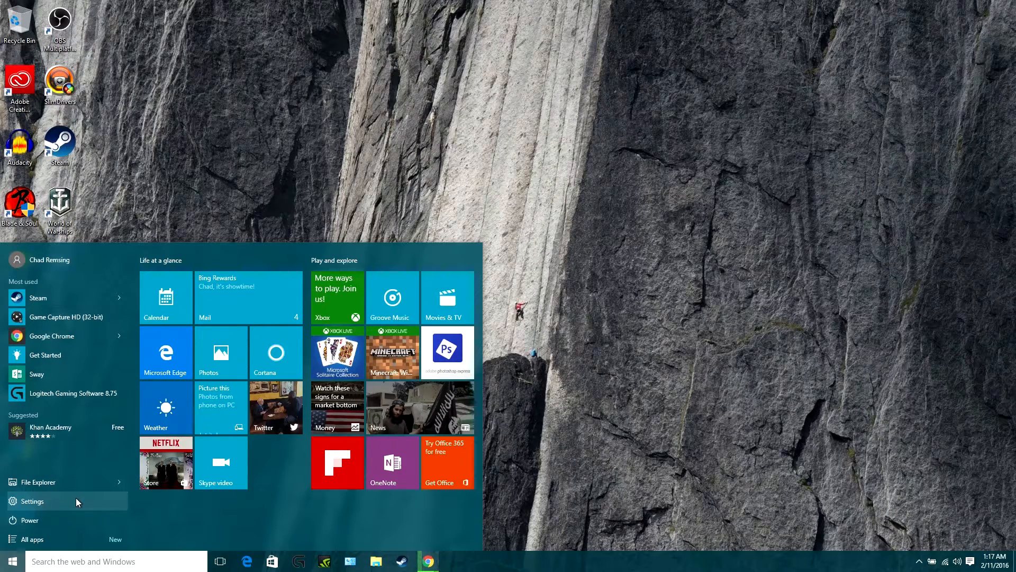
# From Settings home, enter System and go to the Apps & features page
pyautogui.click(31, 501)
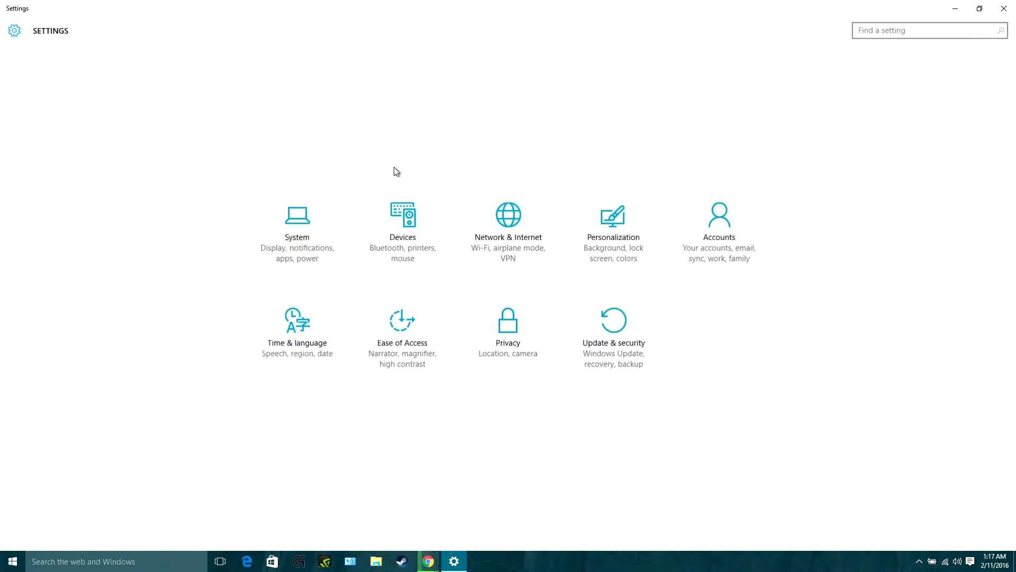
pyautogui.moveTo(395, 181)
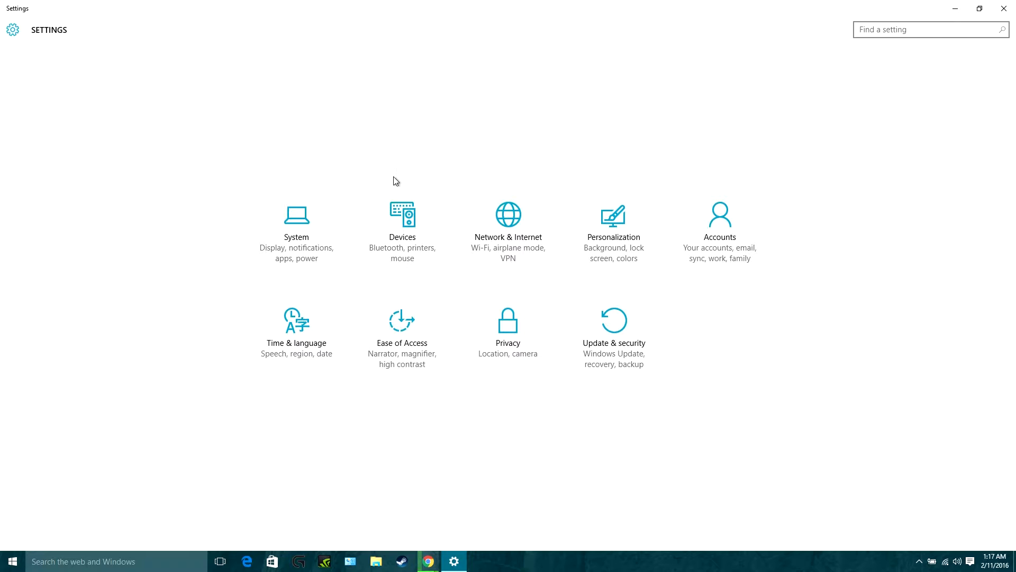
pyautogui.moveTo(403, 230)
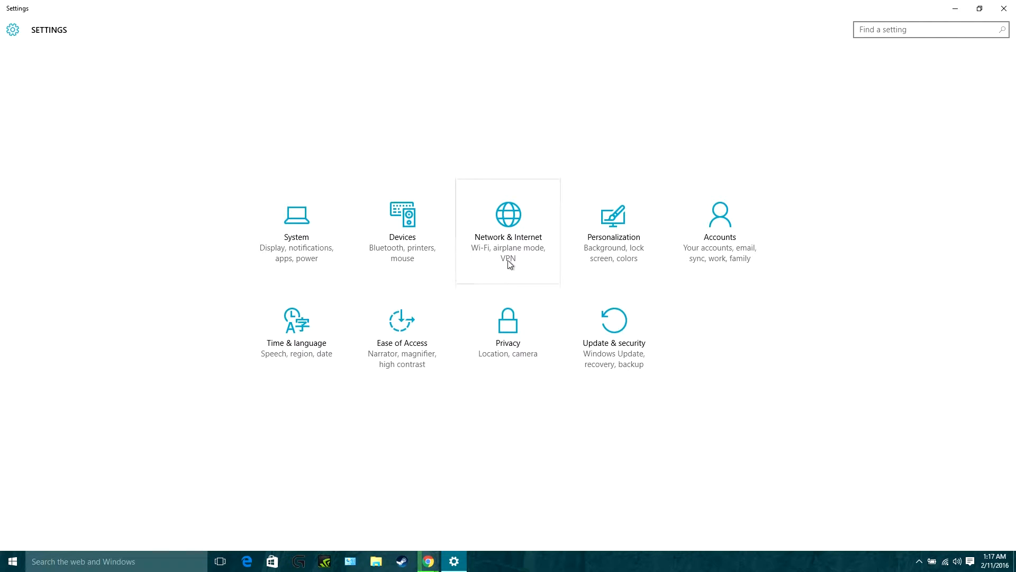
pyautogui.moveTo(700, 269)
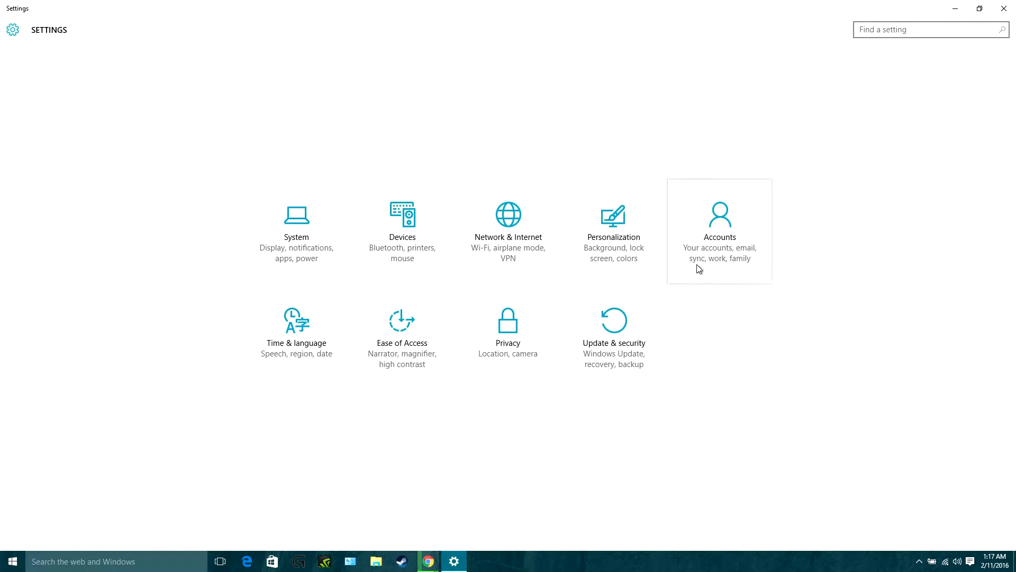
pyautogui.moveTo(654, 333)
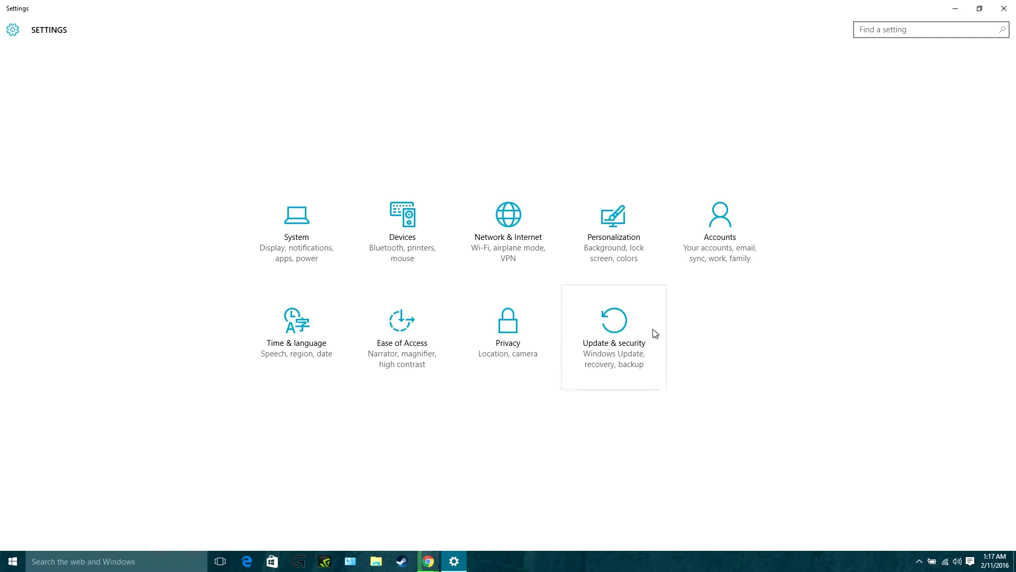
pyautogui.moveTo(245, 317)
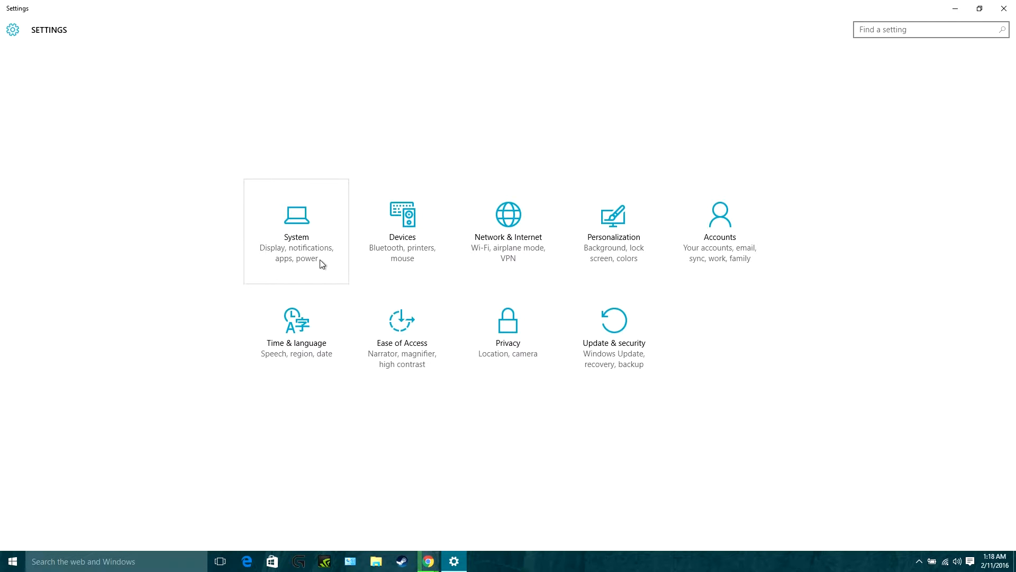
pyautogui.click(296, 231)
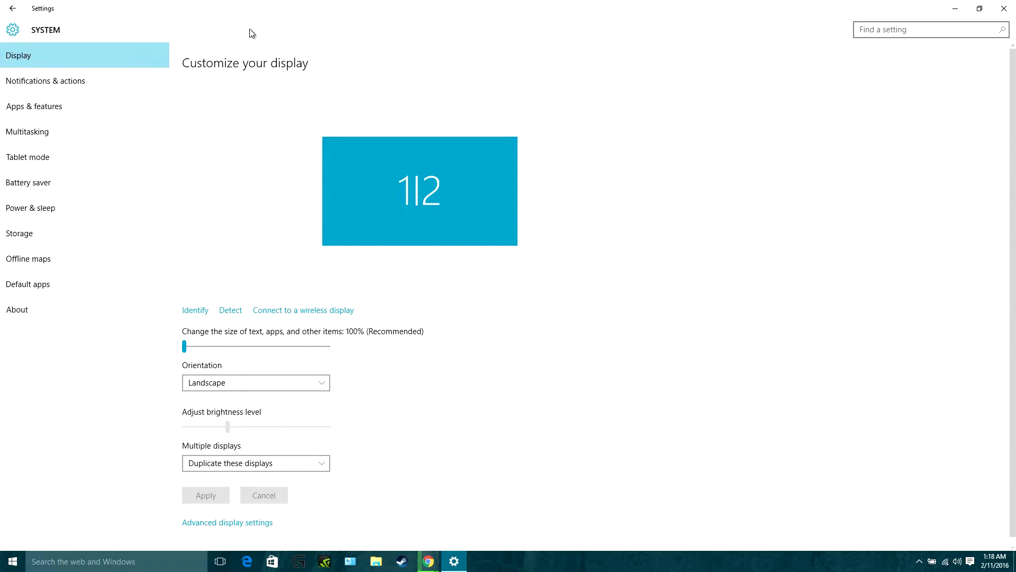
pyautogui.click(33, 106)
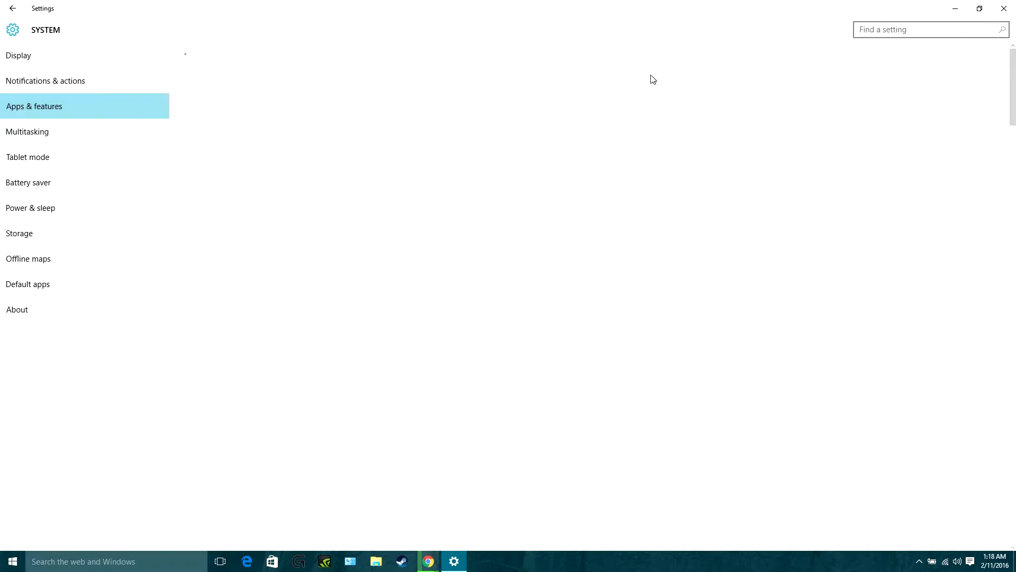
# Scroll down the installed apps list to reach Get Skype
pyautogui.click(34, 106)
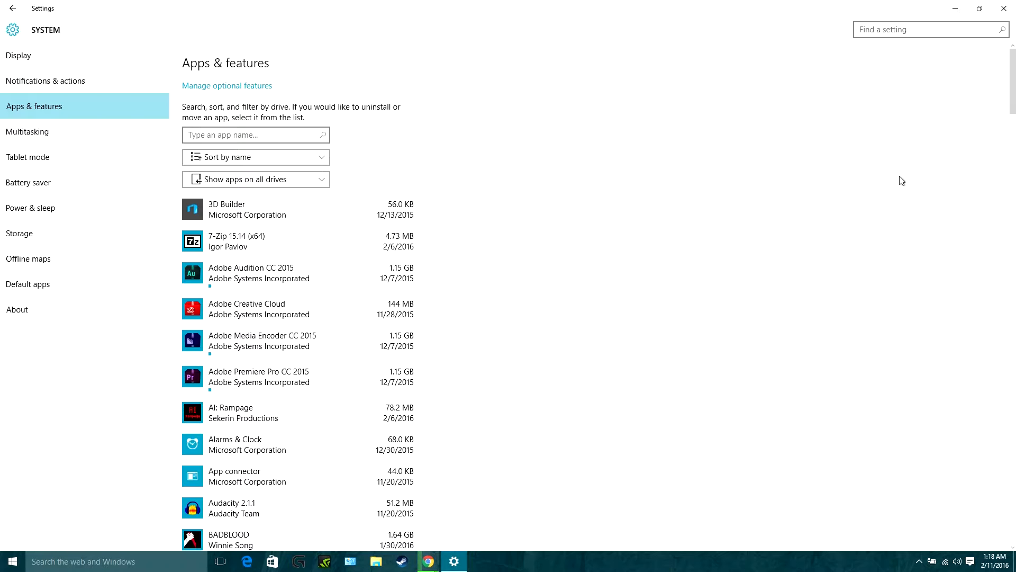
pyautogui.scroll(-3)
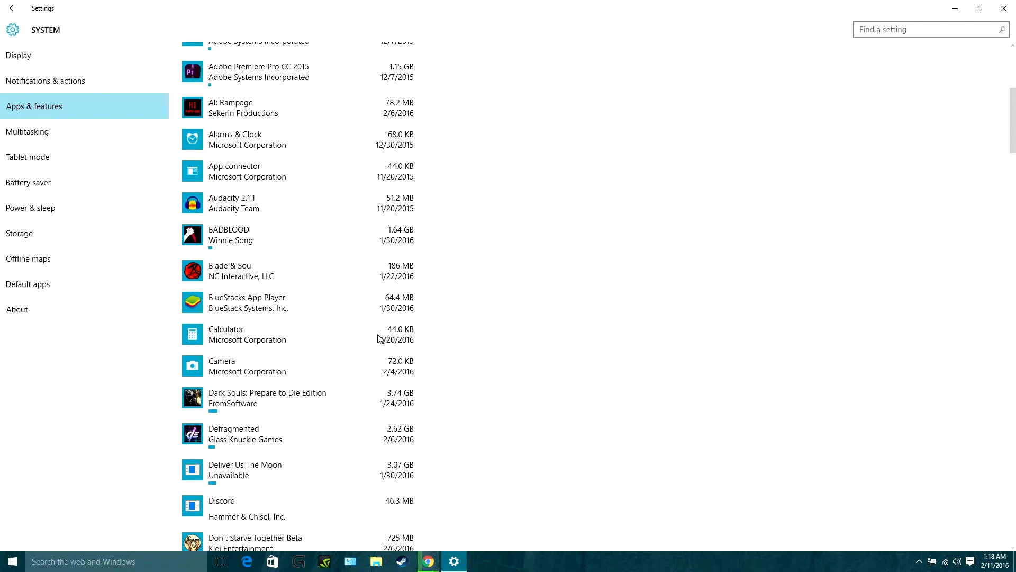
pyautogui.scroll(-3)
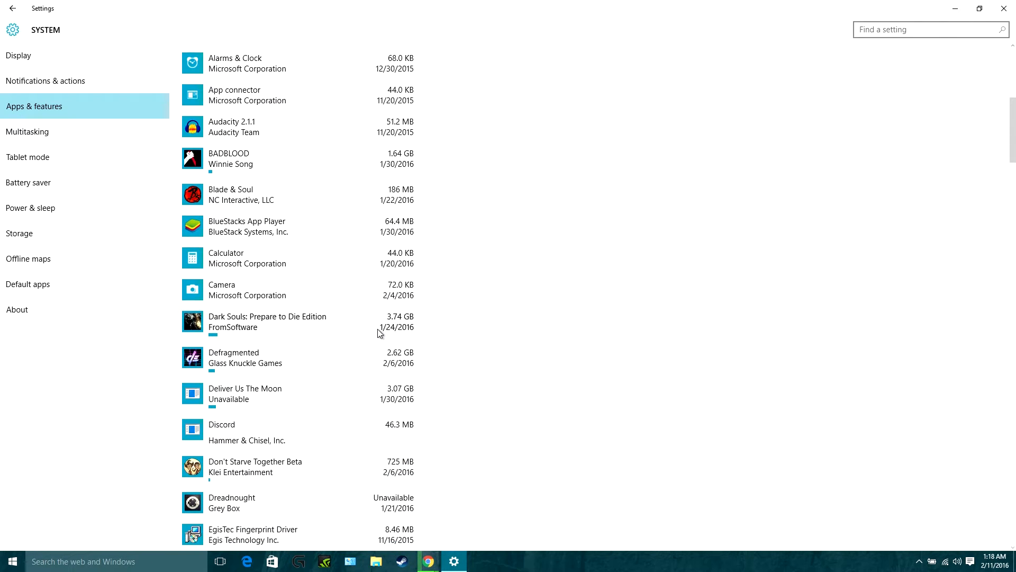
pyautogui.scroll(-3)
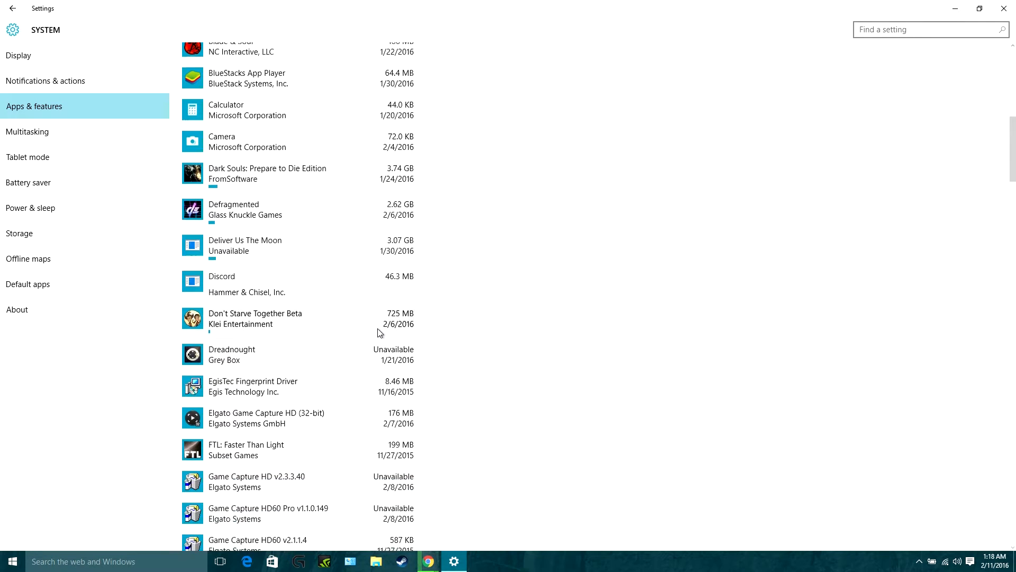
pyautogui.scroll(-3)
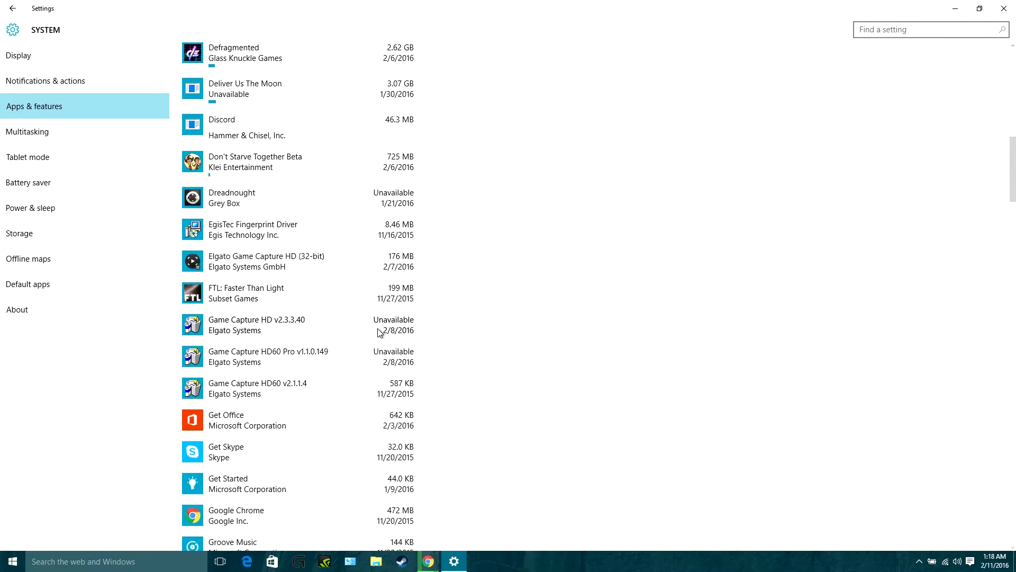
pyautogui.scroll(-3)
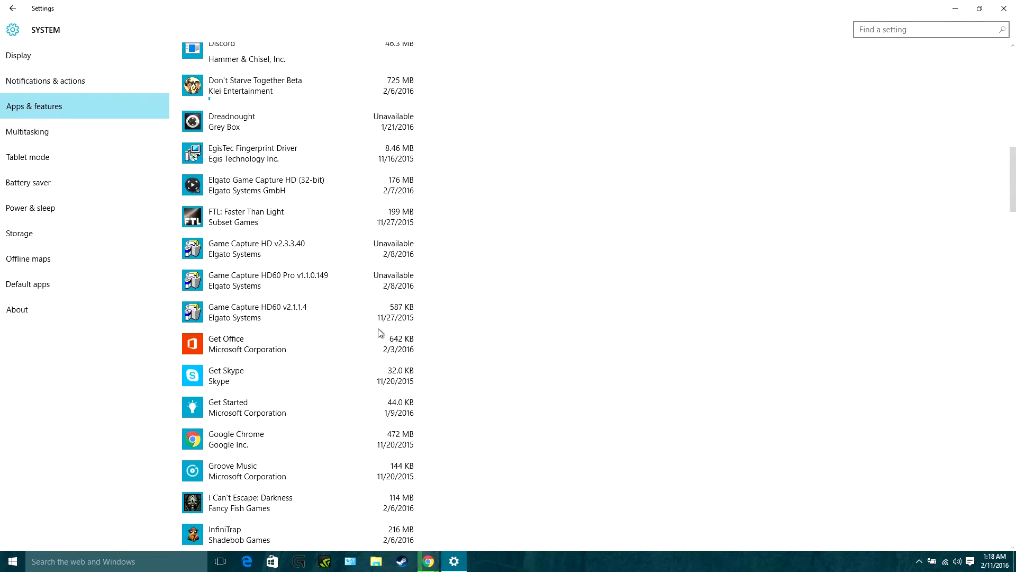
pyautogui.scroll(-3)
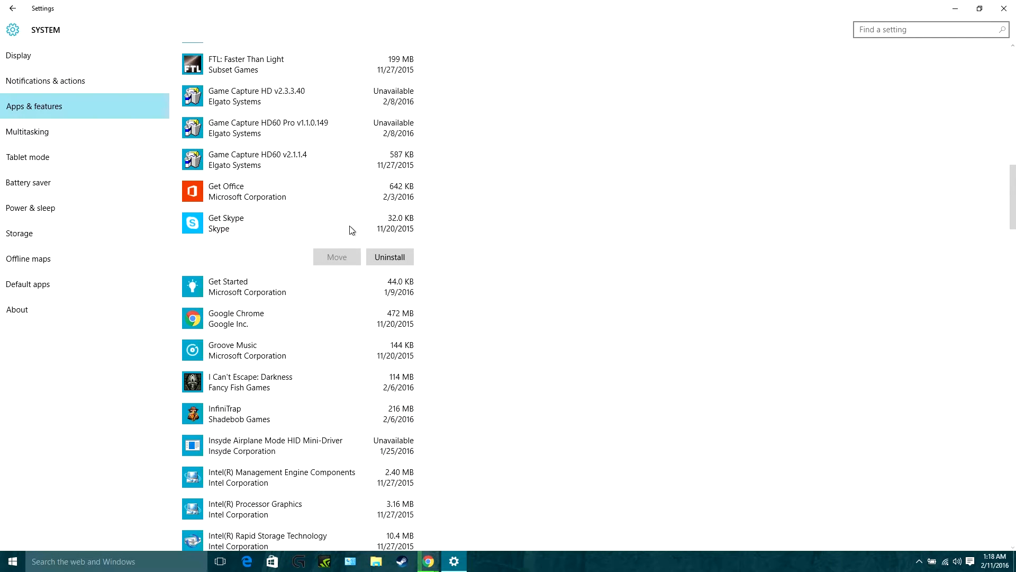
# Uninstall Get Skype and confirm its removal in the popup
pyautogui.click(389, 256)
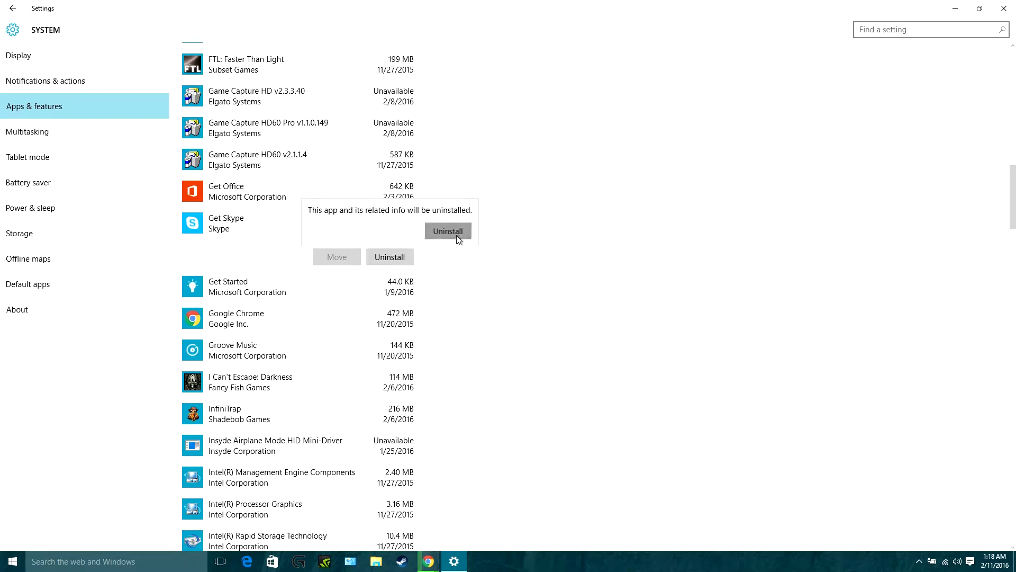
pyautogui.click(447, 231)
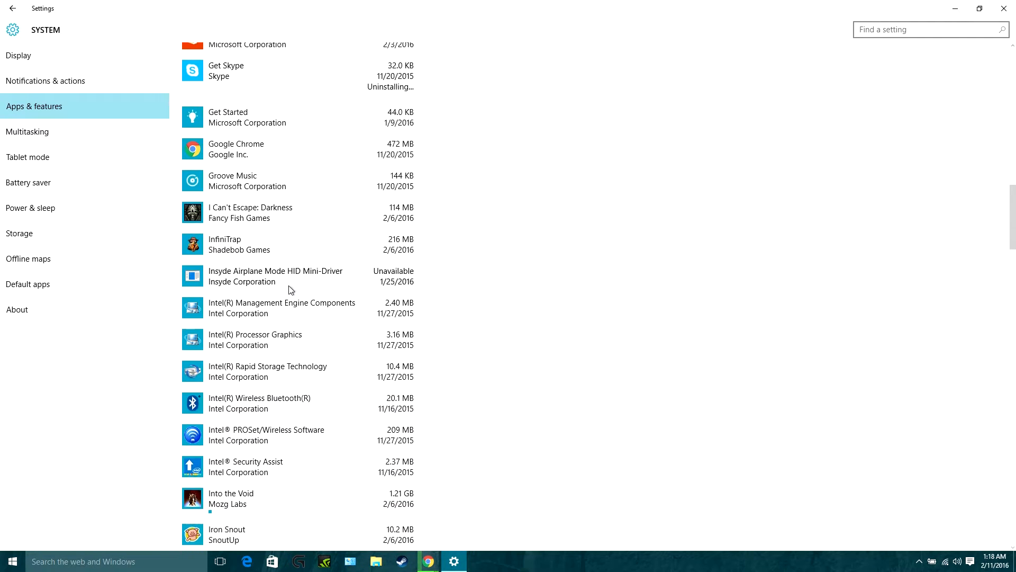
pyautogui.scroll(-3)
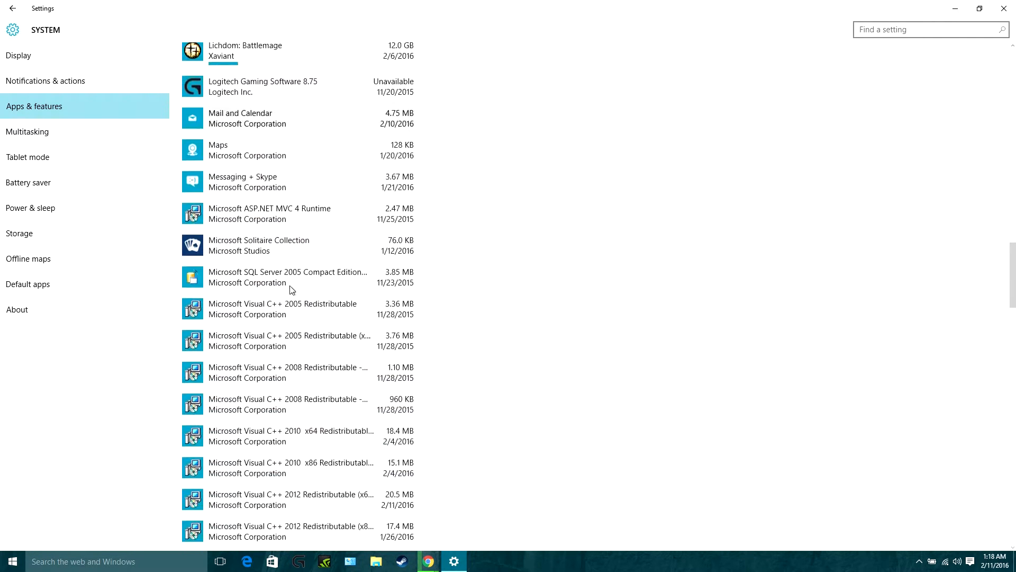
pyautogui.scroll(-3)
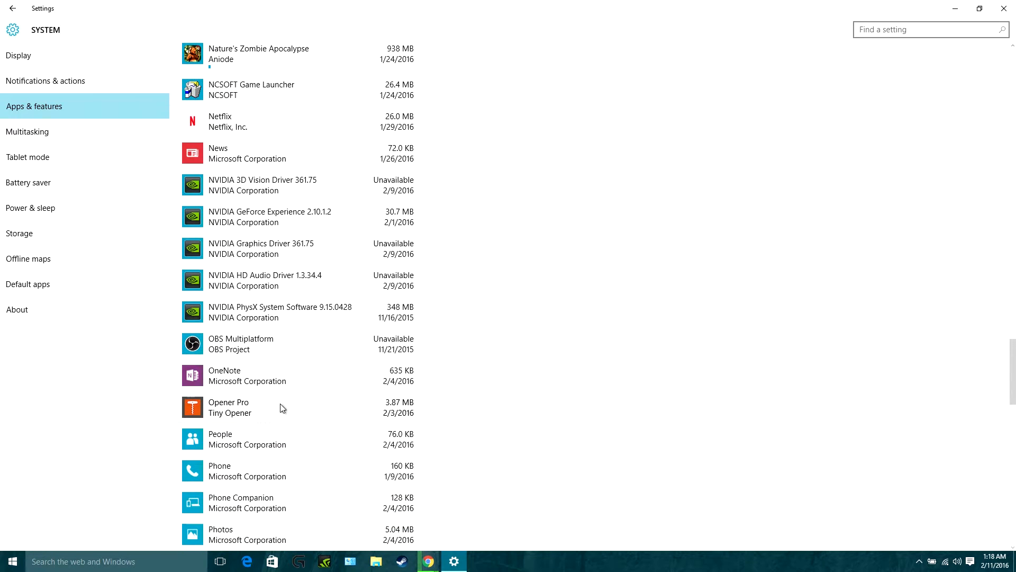
# Select Opener Pro, uninstall it and confirm the removal
pyautogui.click(228, 407)
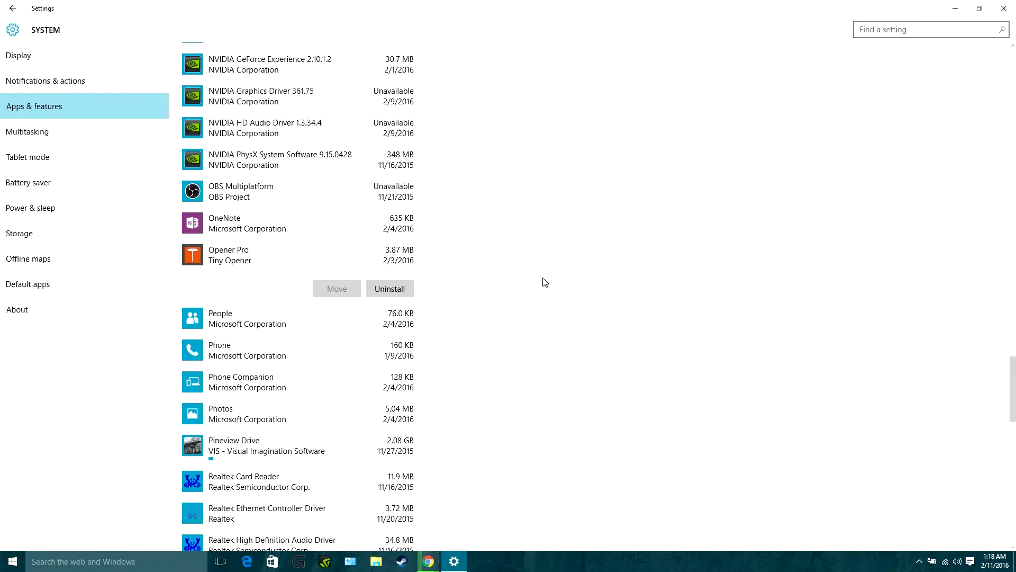
pyautogui.moveTo(418, 304)
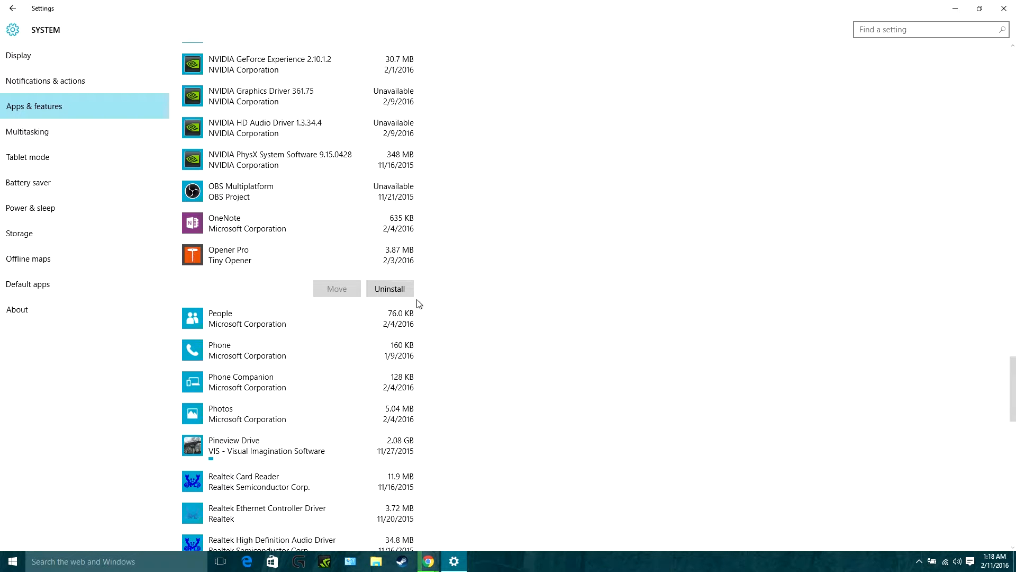
pyautogui.moveTo(200, 259)
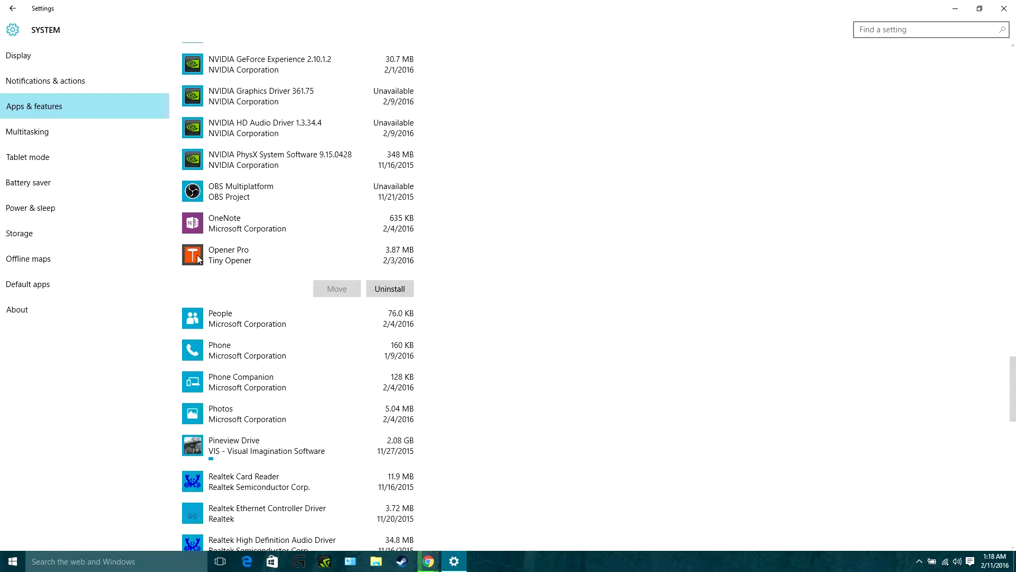
pyautogui.click(389, 288)
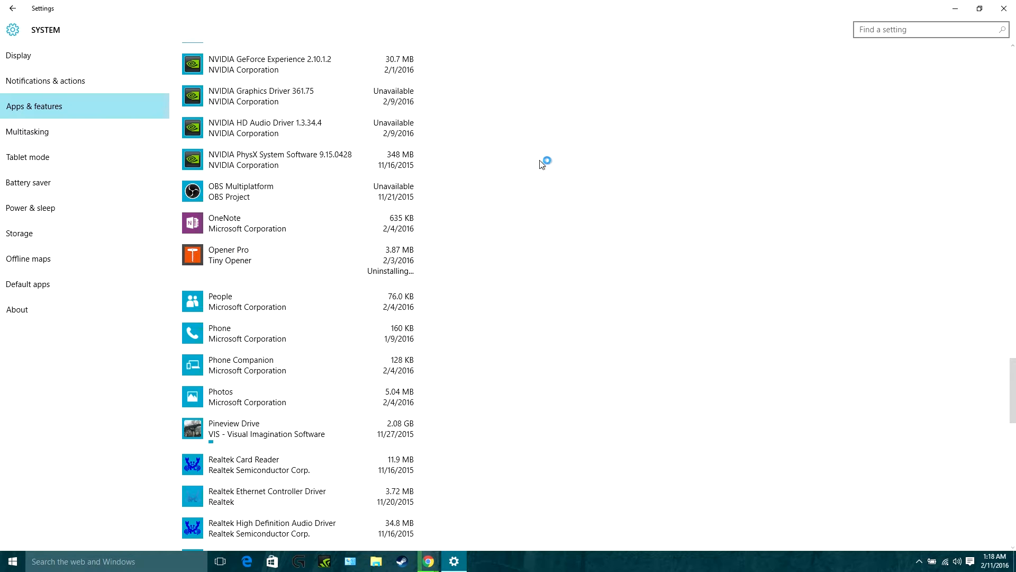
pyautogui.moveTo(544, 170)
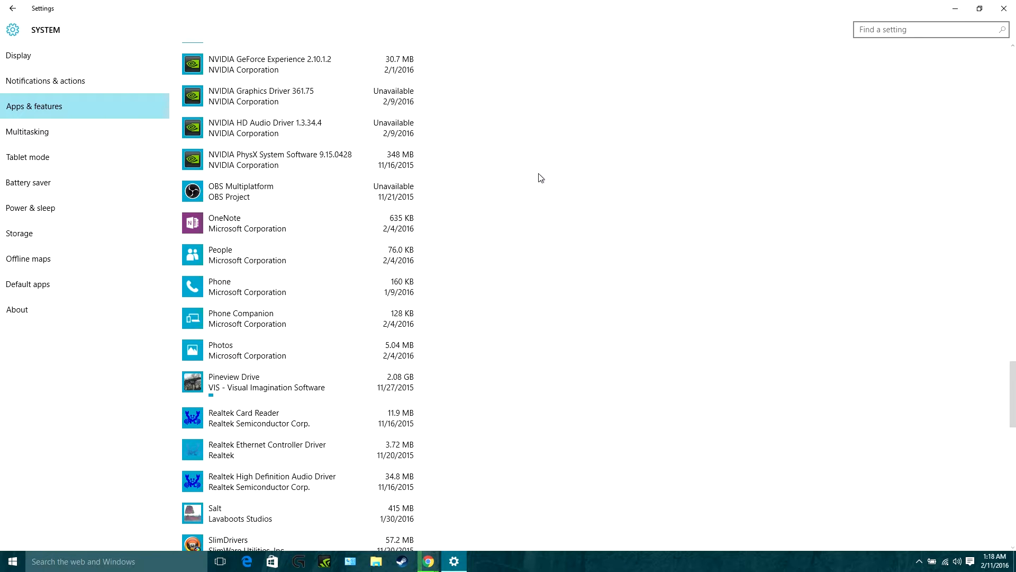
pyautogui.scroll(-3)
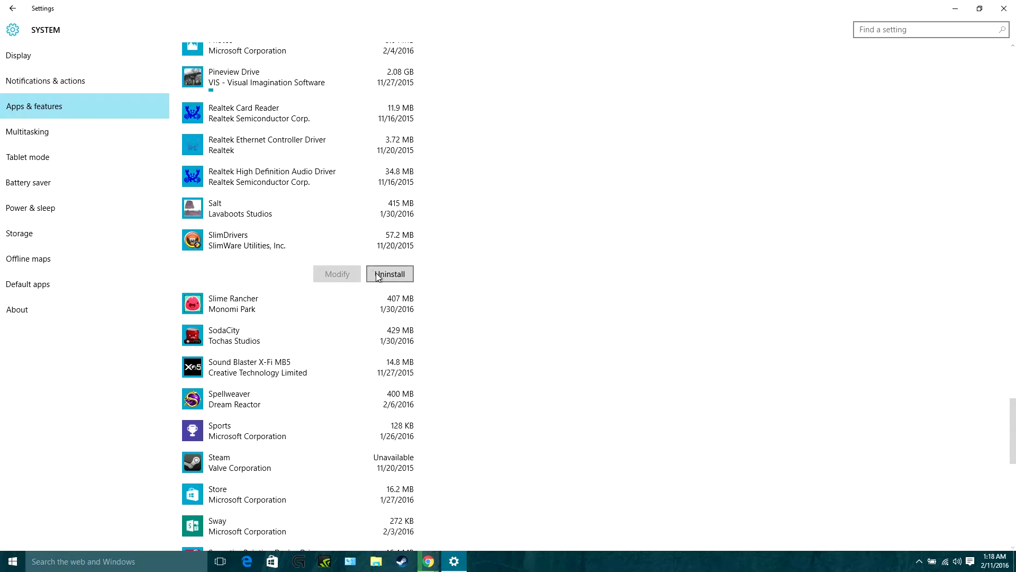
pyautogui.moveTo(336, 282)
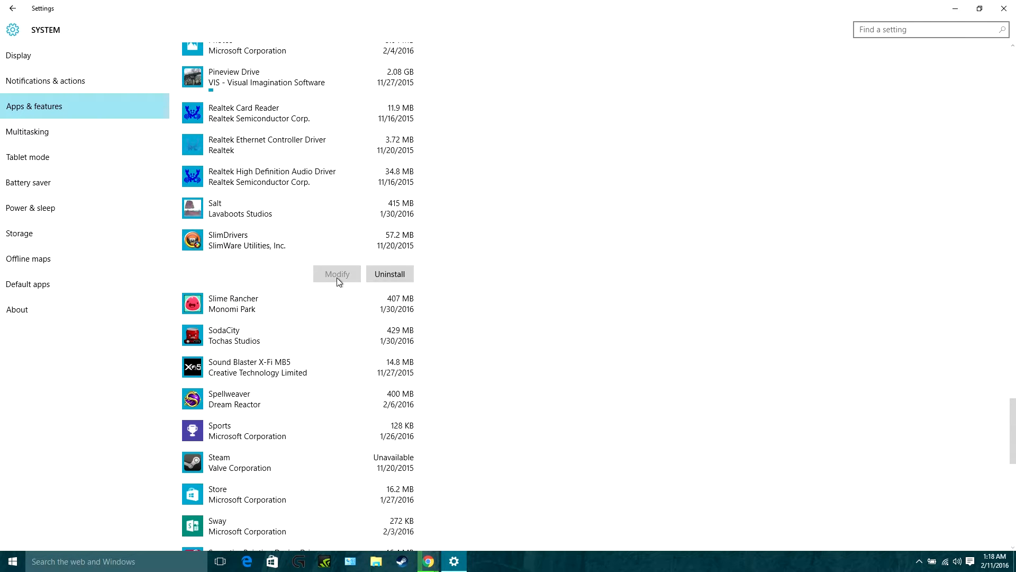
pyautogui.moveTo(356, 277)
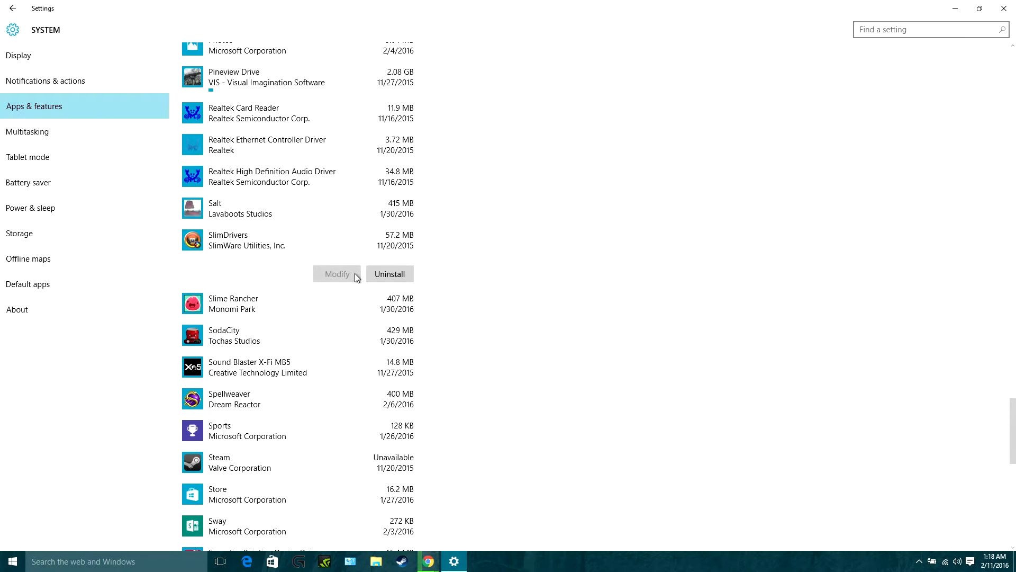
pyautogui.moveTo(347, 252)
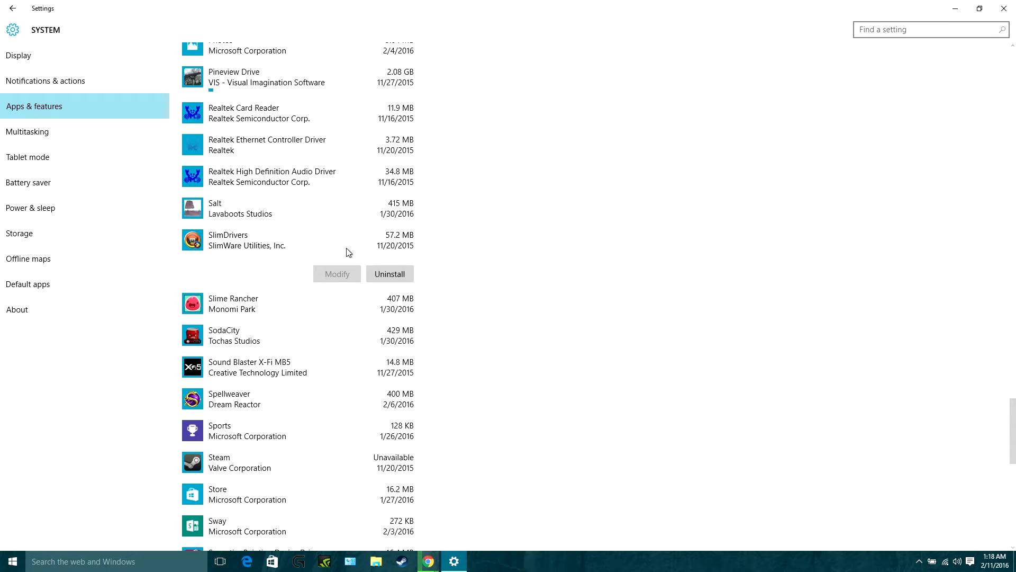
# Scroll through the apps list and switch to the Default apps page
pyautogui.scroll(-3)
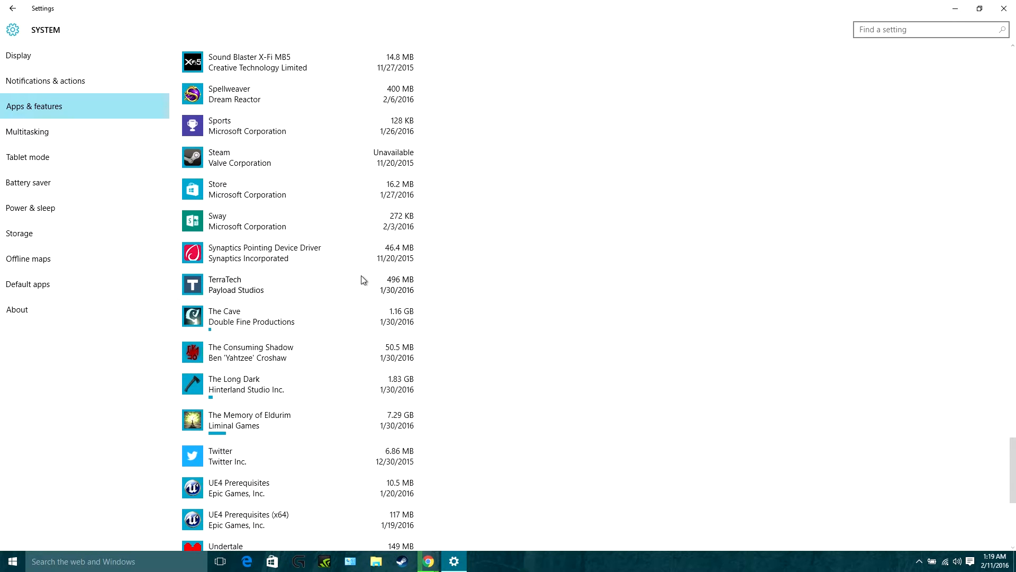
pyautogui.scroll(-3)
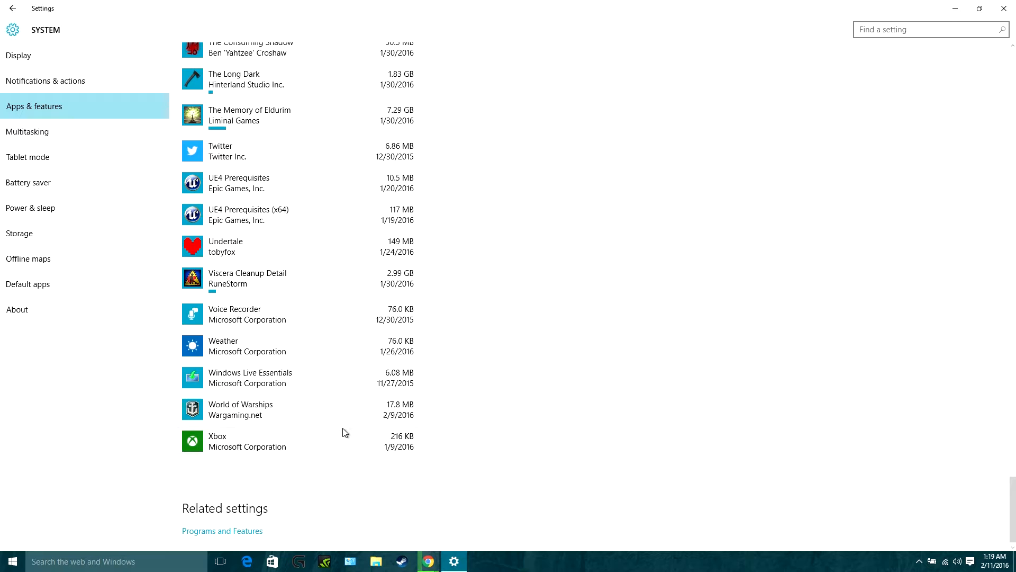
pyautogui.scroll(3)
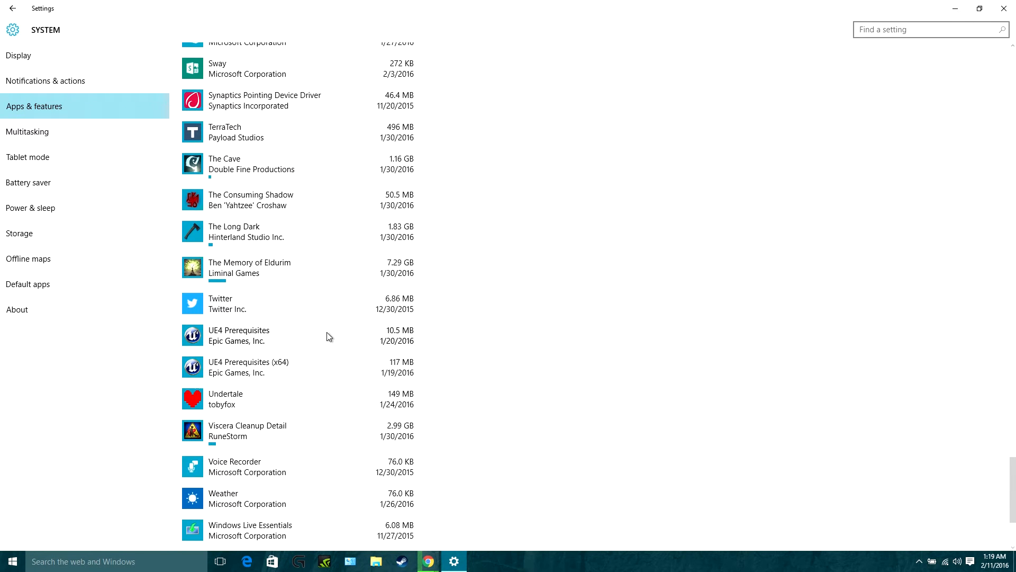
pyautogui.scroll(3)
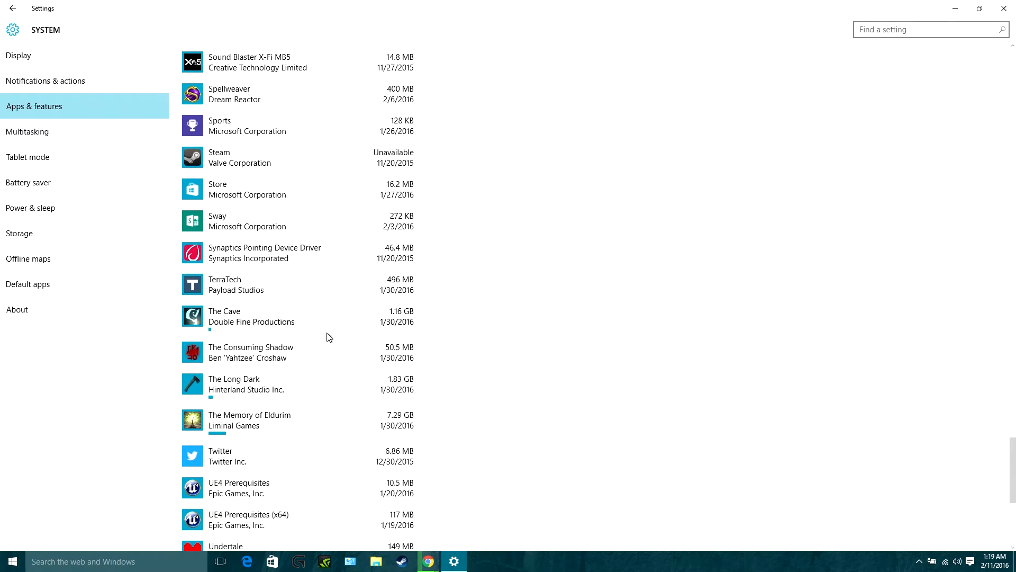
pyautogui.scroll(3)
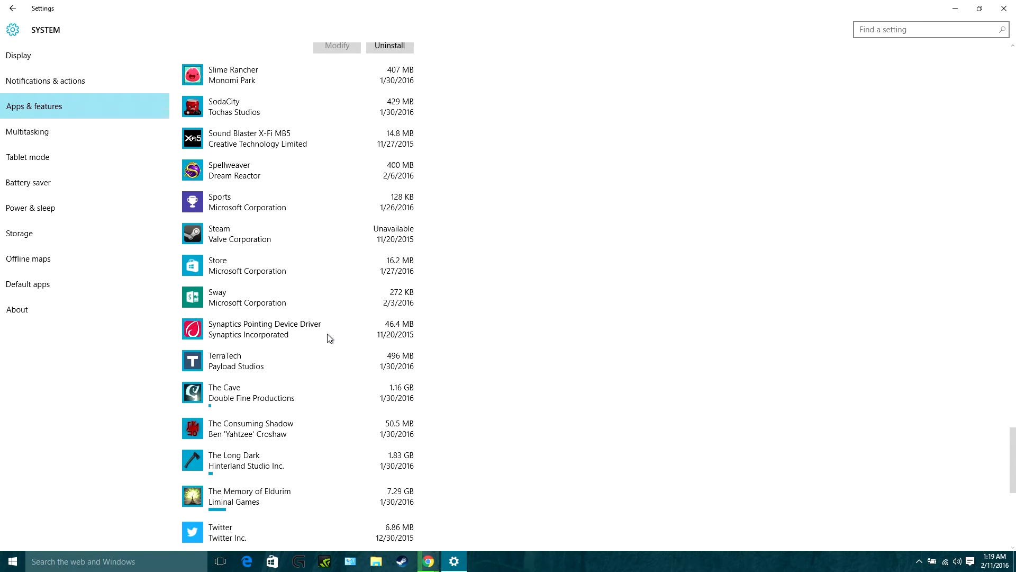
pyautogui.scroll(3)
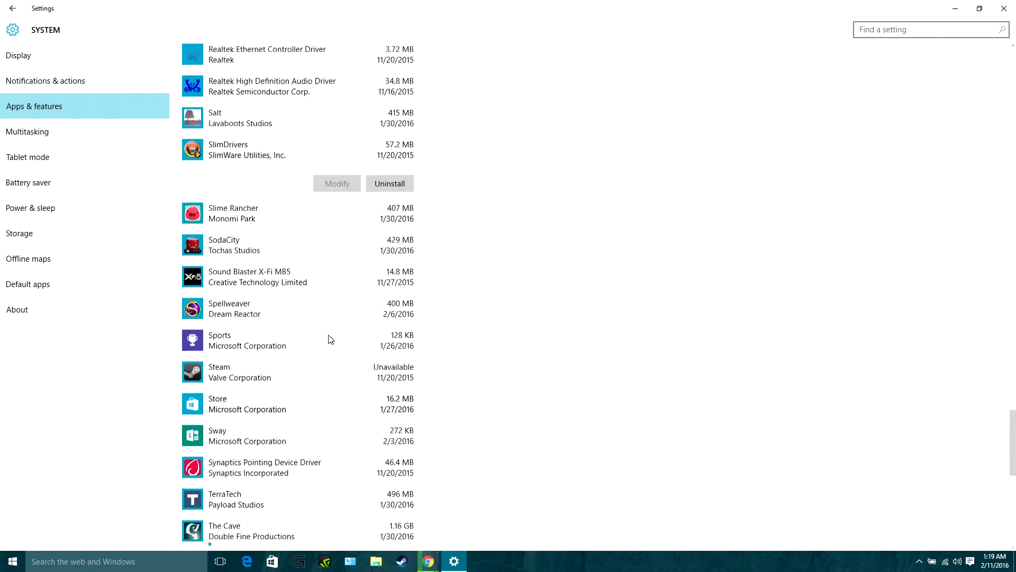
pyautogui.scroll(3)
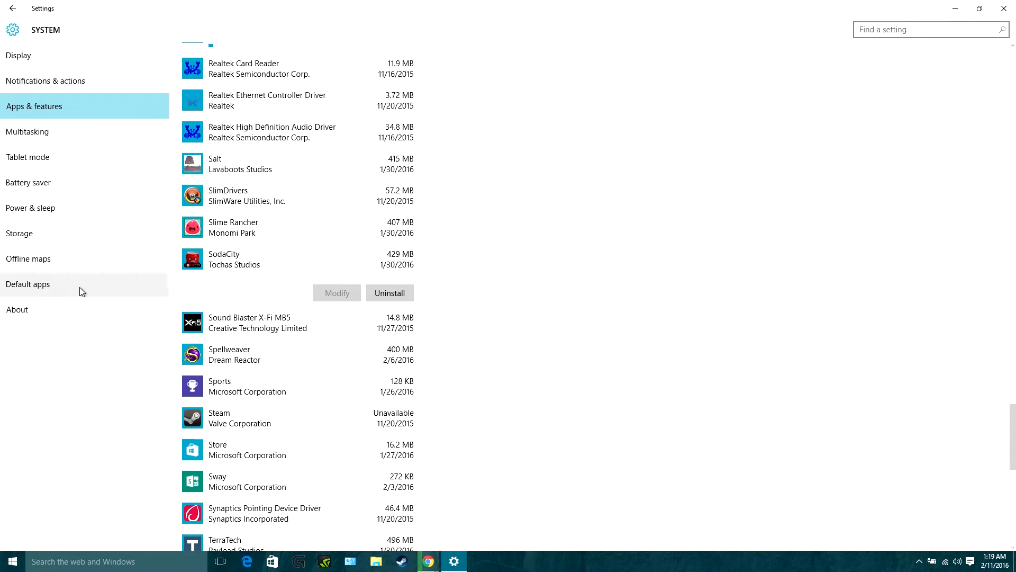
pyautogui.click(28, 284)
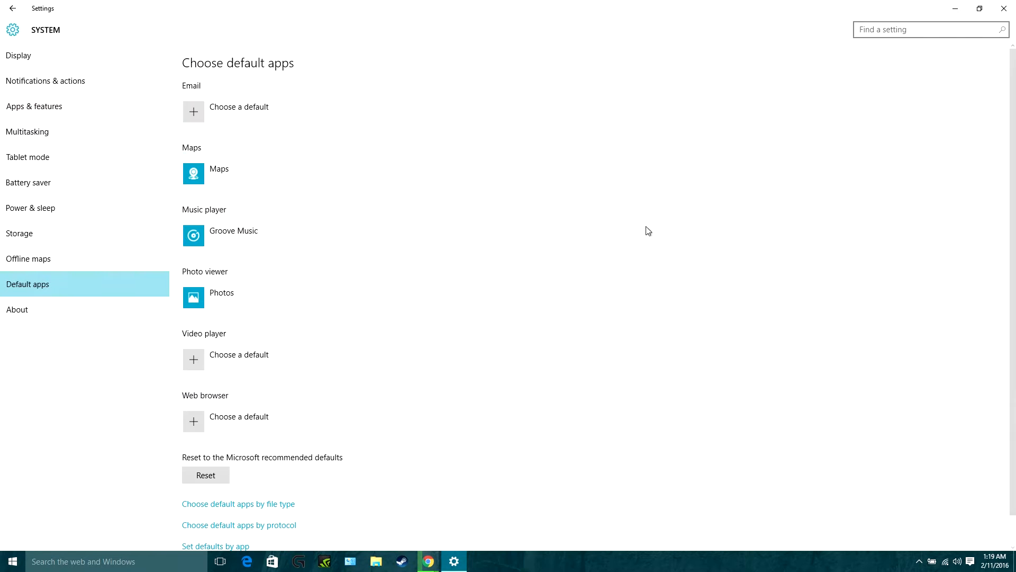
pyautogui.moveTo(621, 222)
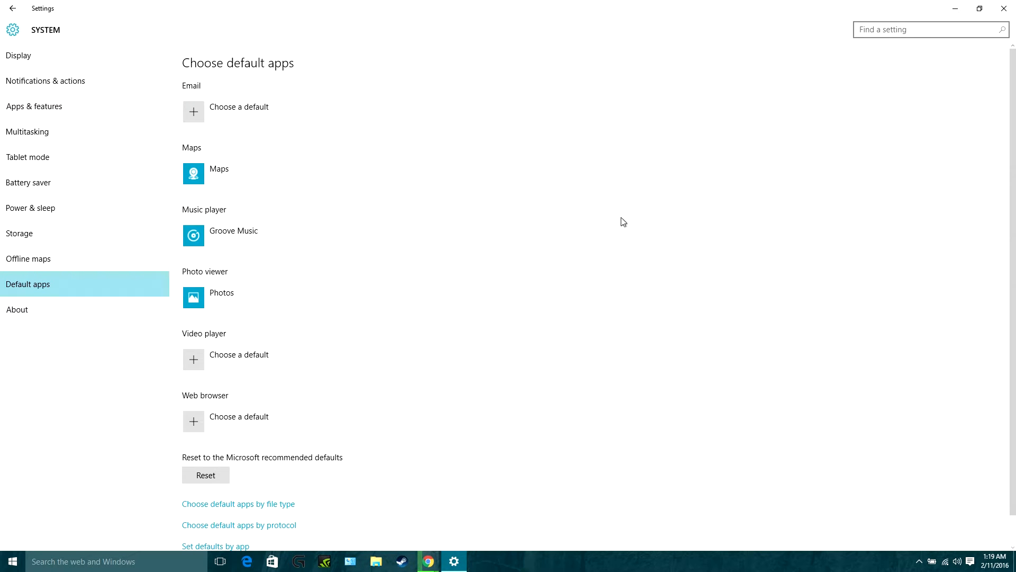
pyautogui.moveTo(518, 233)
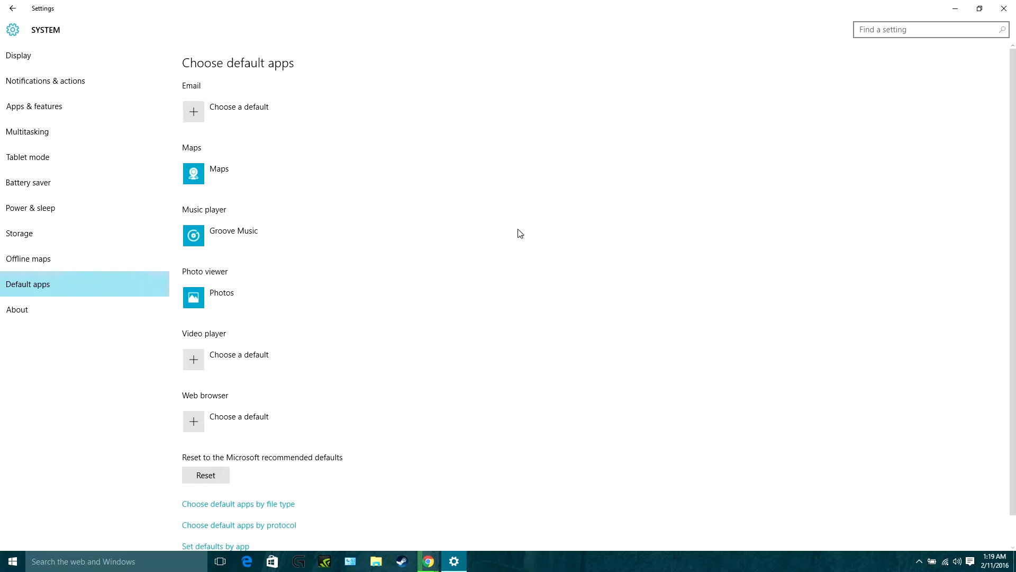
# Make Google Chrome the default web browser, leaving video player unassigned
pyautogui.scroll(-3)
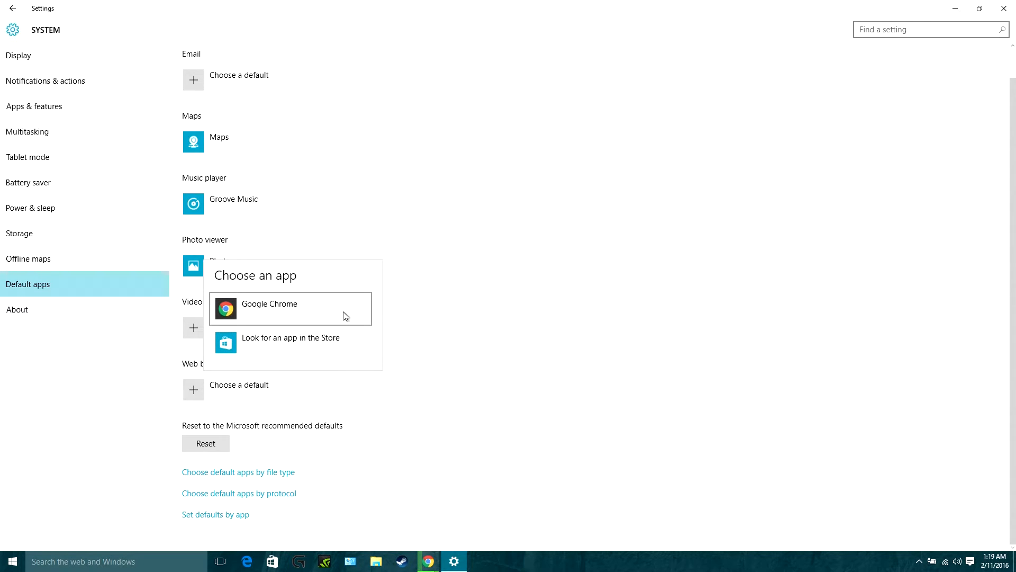
pyautogui.click(268, 308)
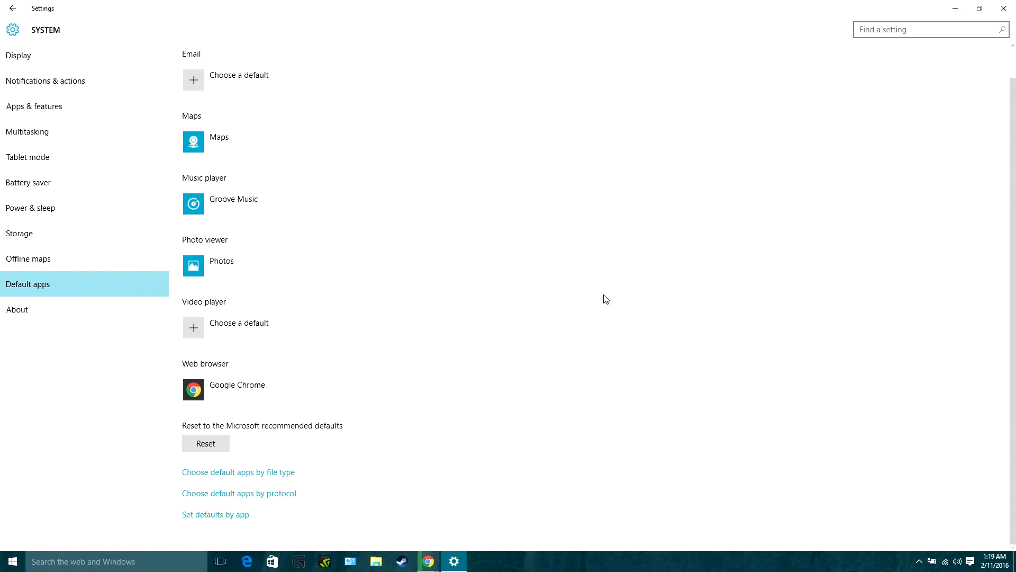
pyautogui.moveTo(247, 561)
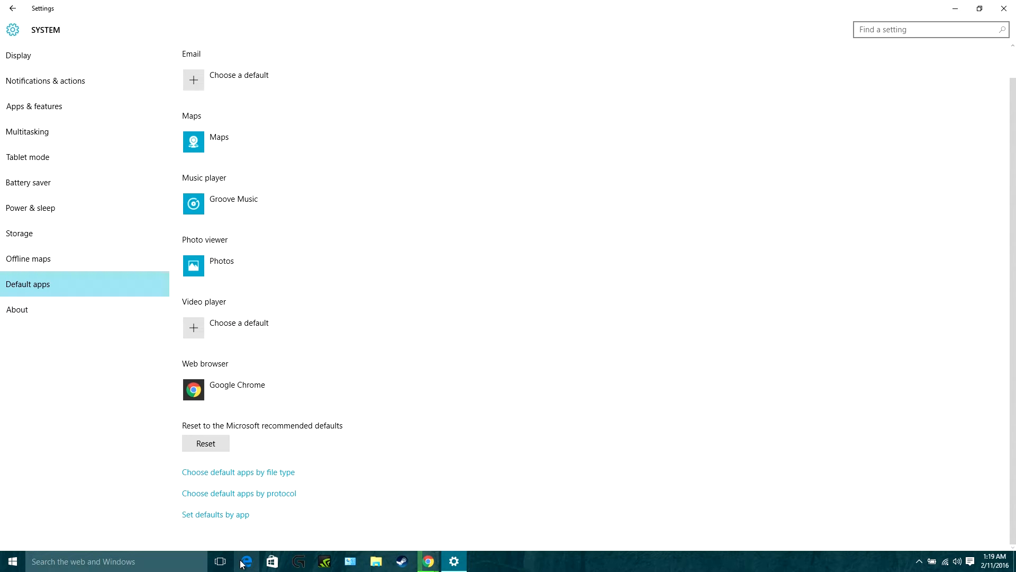
pyautogui.moveTo(247, 561)
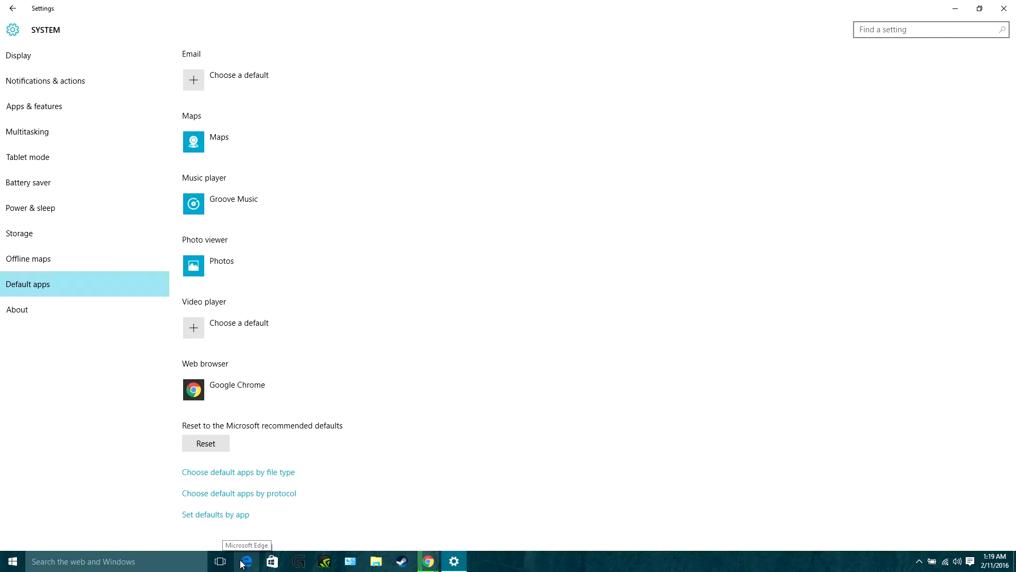
pyautogui.moveTo(259, 561)
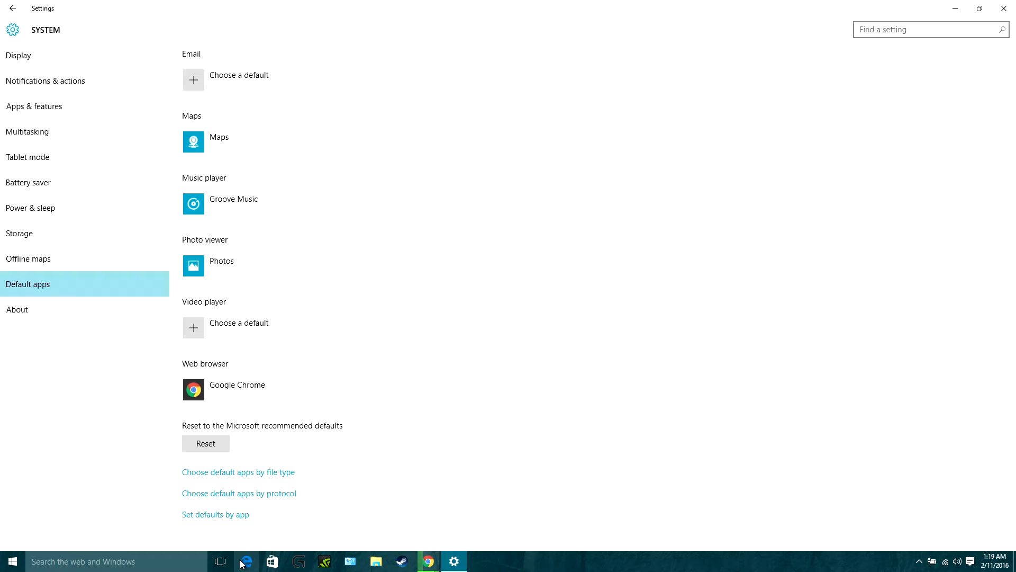
pyautogui.moveTo(249, 562)
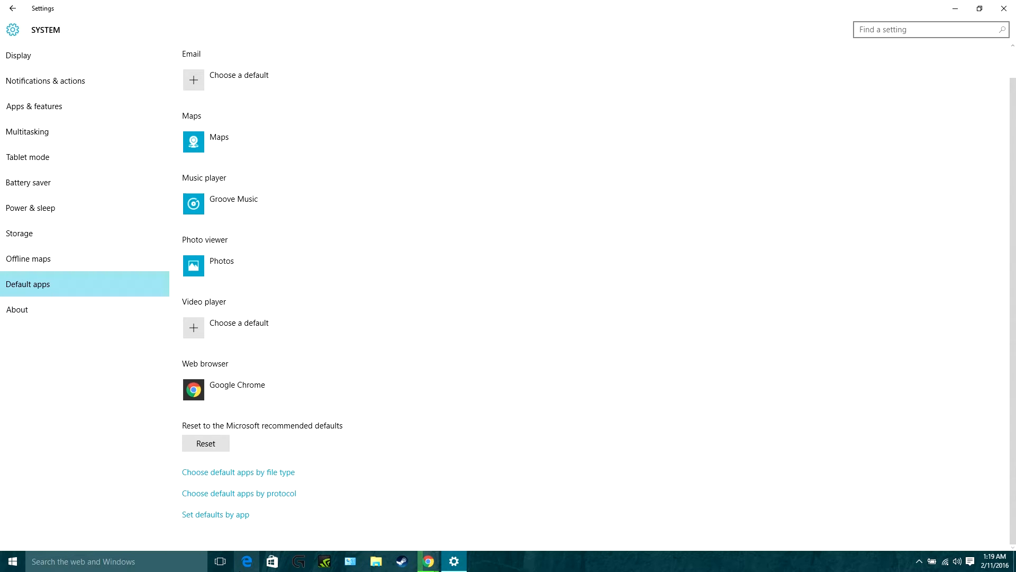
pyautogui.moveTo(360, 464)
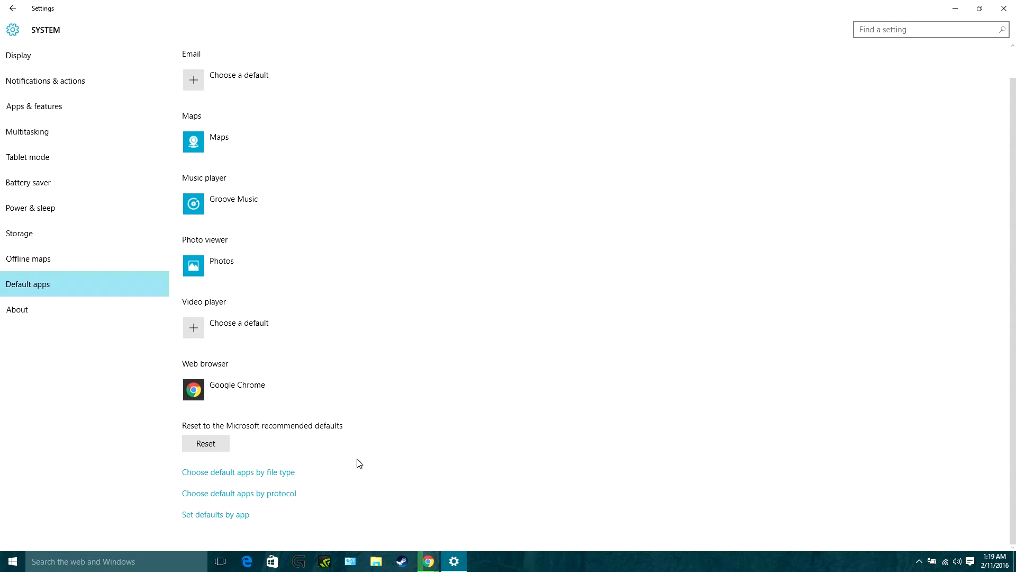
pyautogui.moveTo(366, 484)
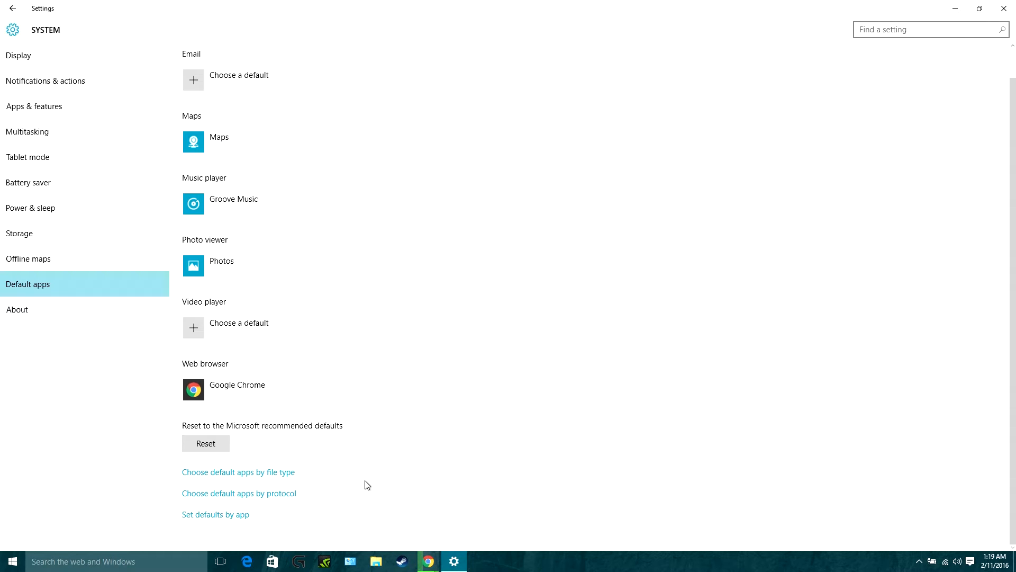
pyautogui.moveTo(363, 488)
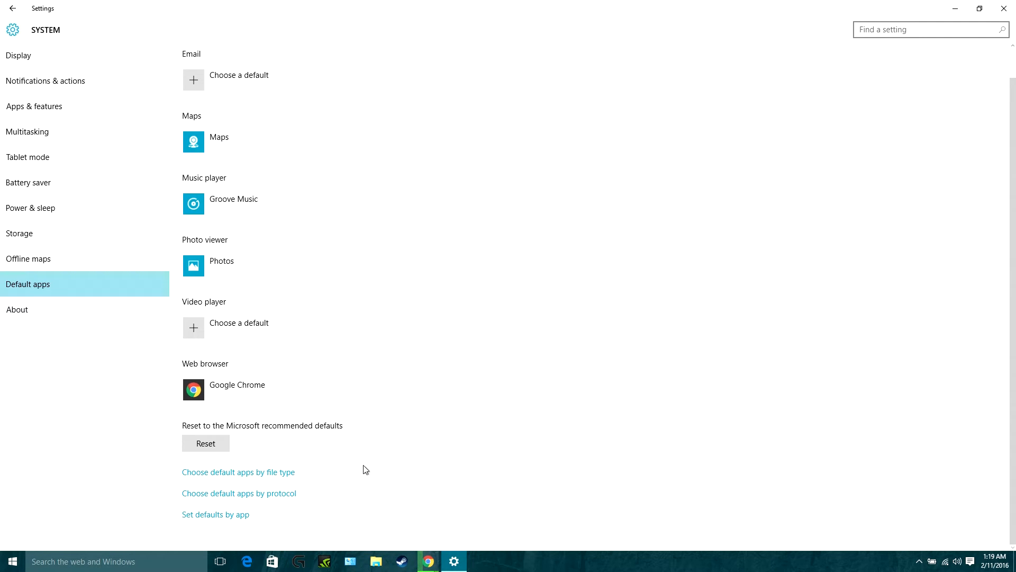
pyautogui.moveTo(363, 467)
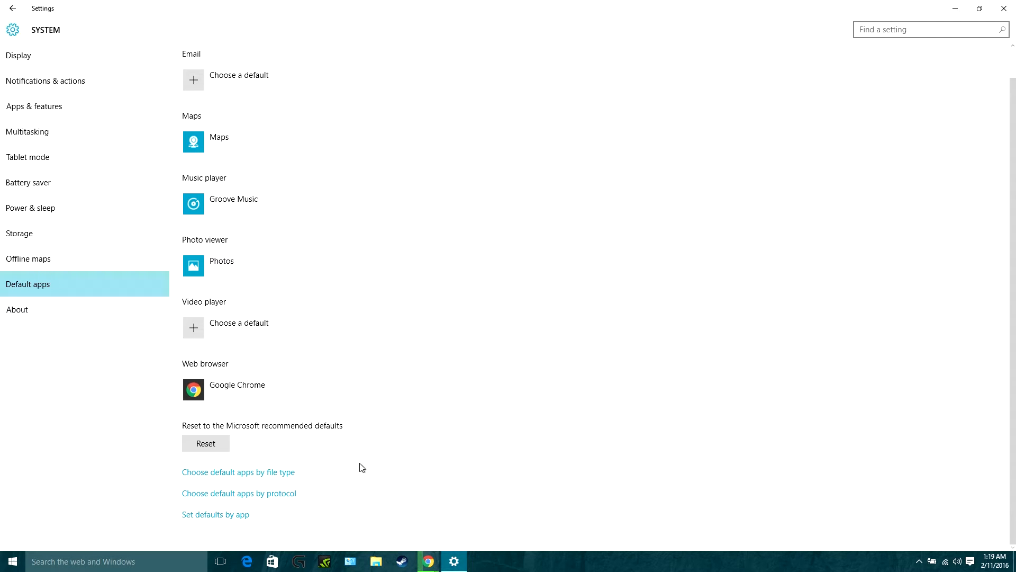
pyautogui.moveTo(359, 479)
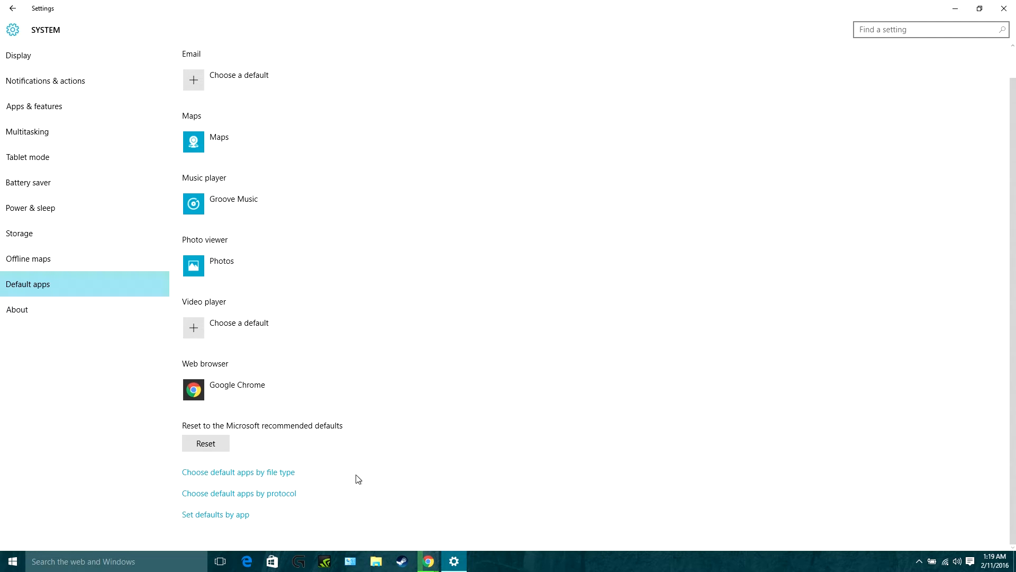
pyautogui.moveTo(391, 471)
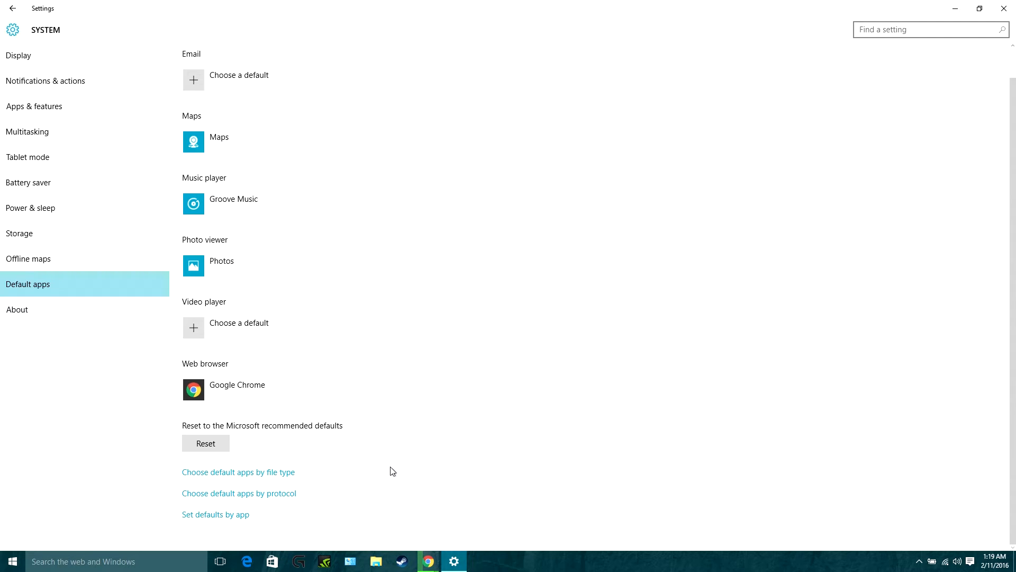
pyautogui.scroll(3)
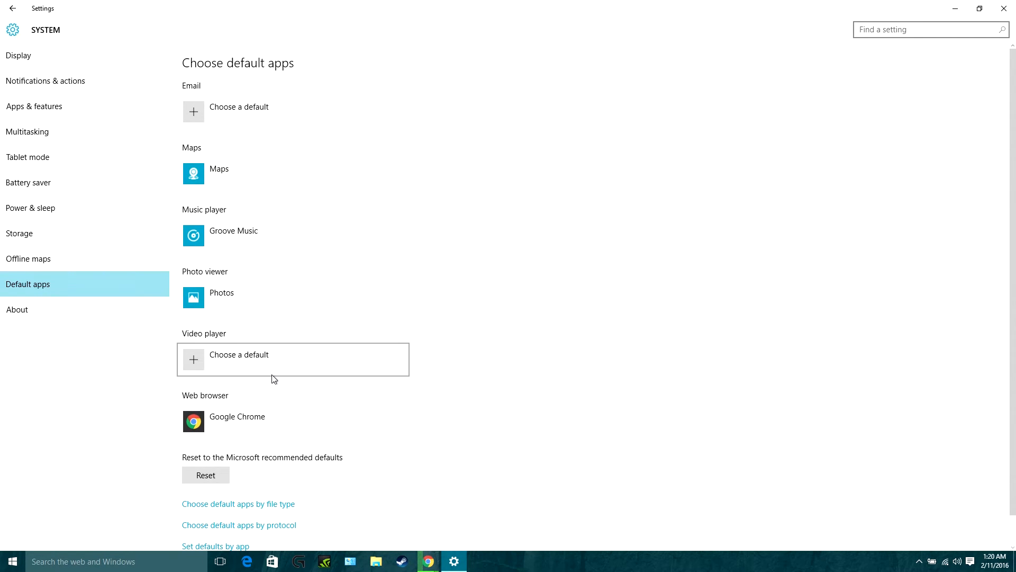
pyautogui.moveTo(513, 267)
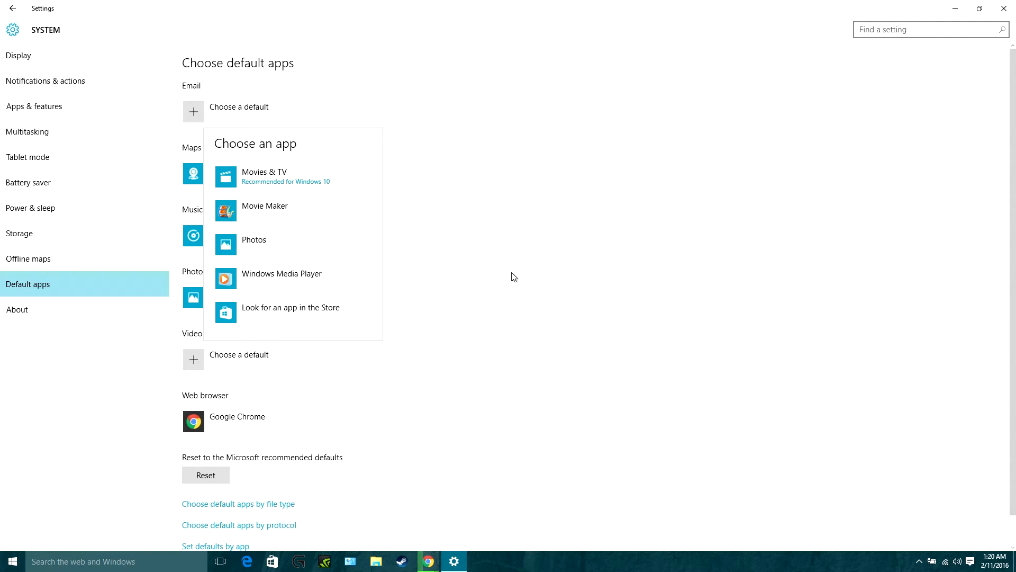
pyautogui.moveTo(375, 272)
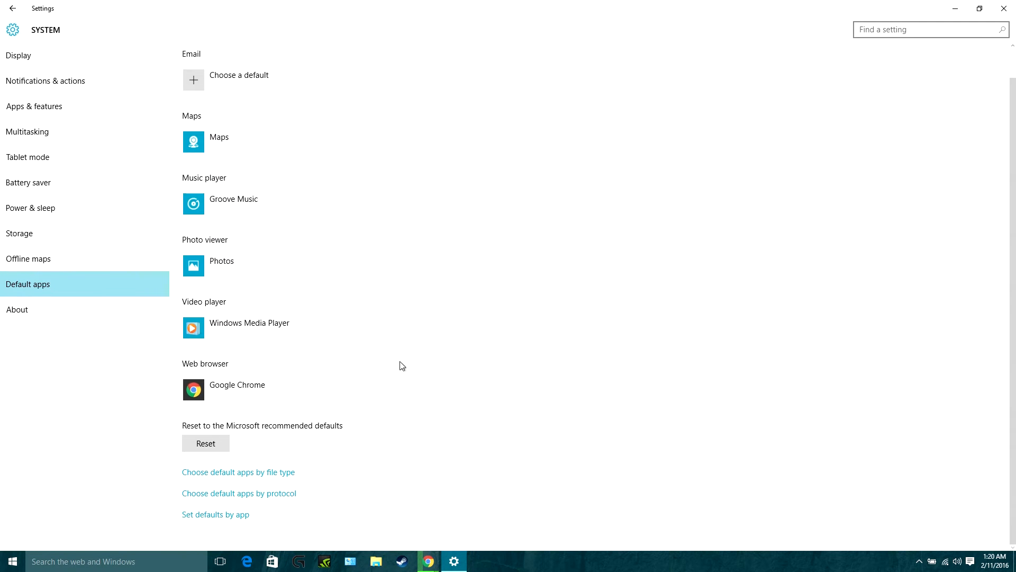
# With Windows Media Player as default video player, return to Apps & features
pyautogui.scroll(3)
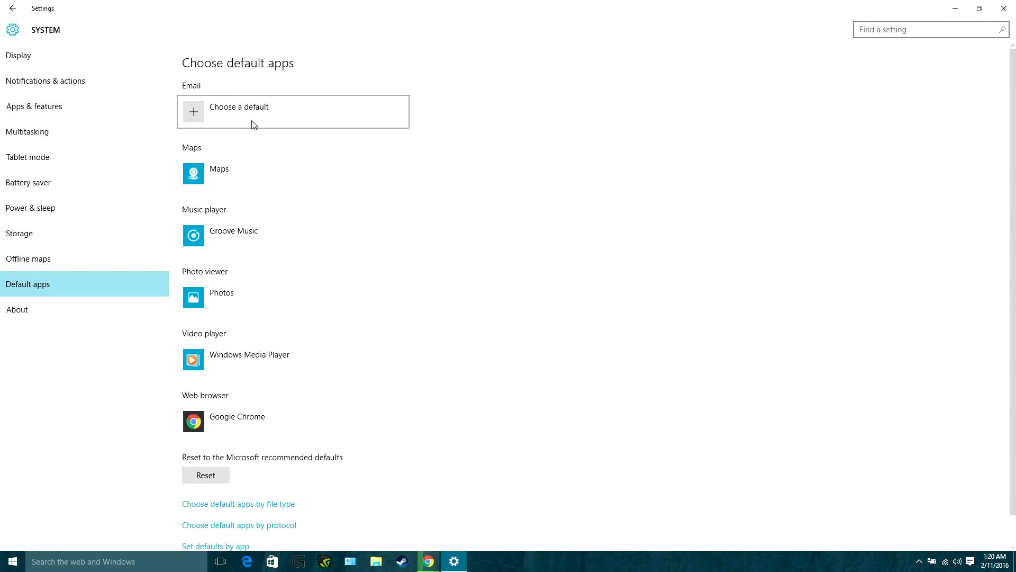
pyautogui.click(34, 106)
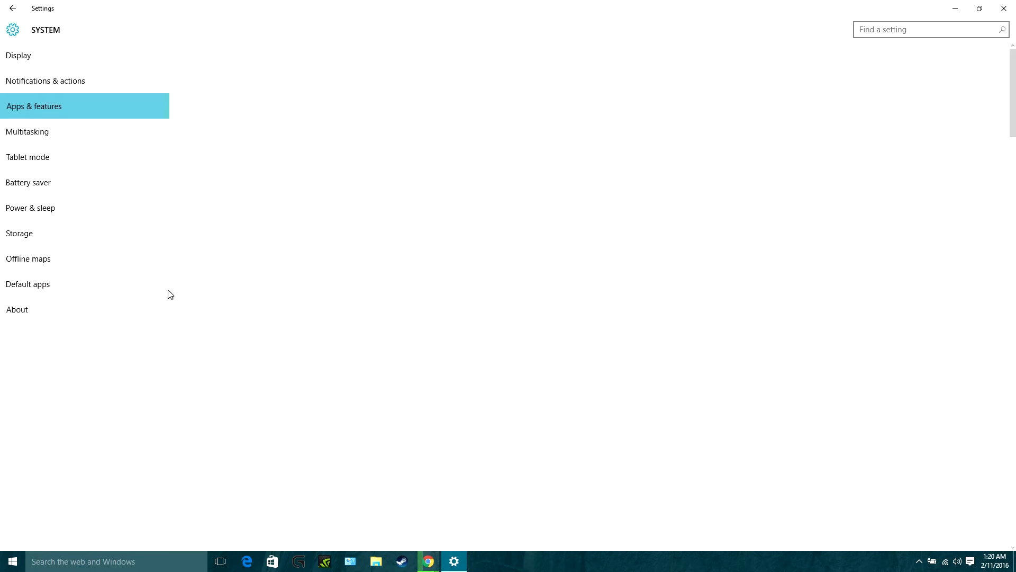
# Visit Default apps, Storage and Tablet mode, then land on Apps & features
pyautogui.click(28, 283)
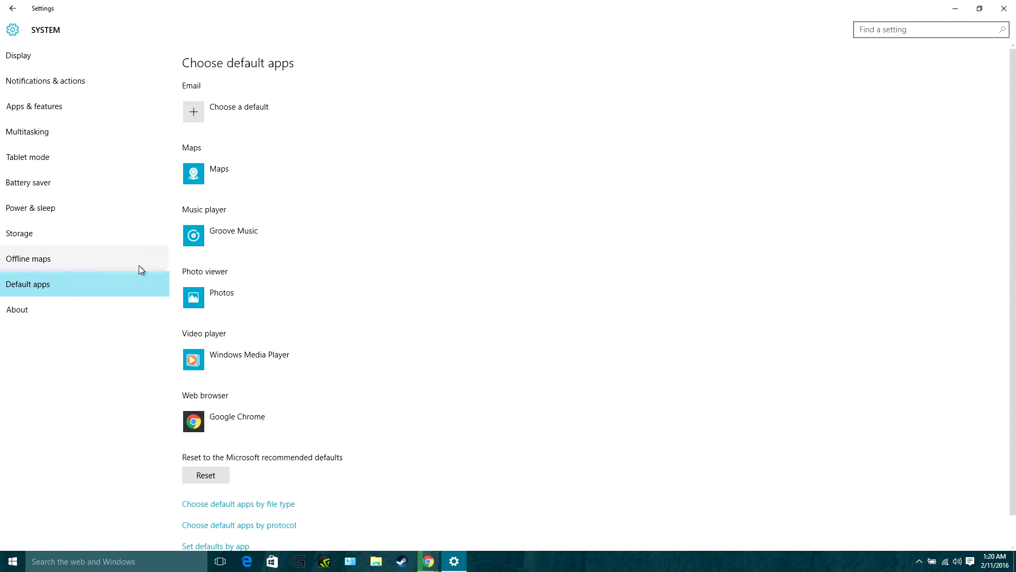
pyautogui.click(19, 233)
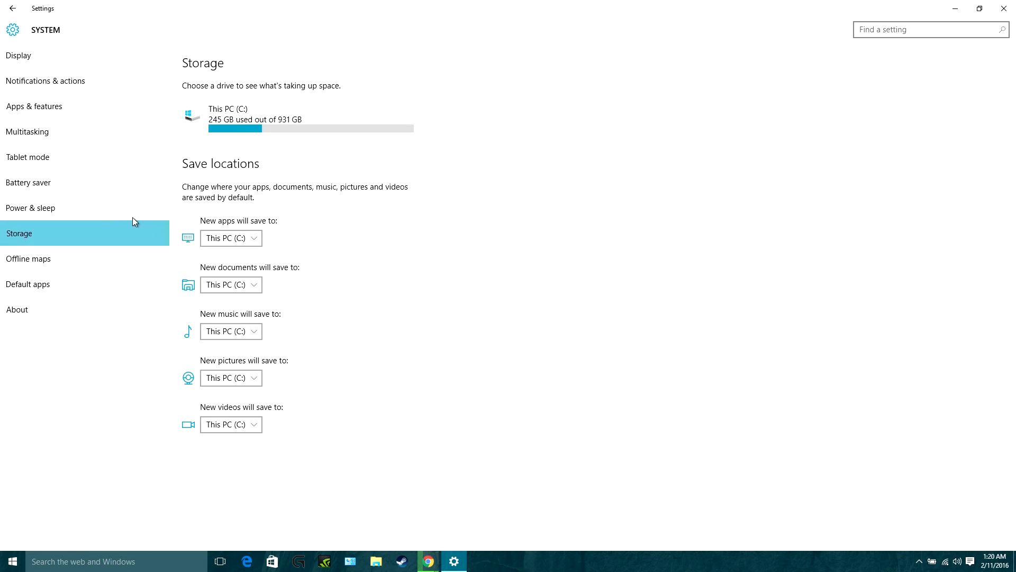
pyautogui.moveTo(132, 210)
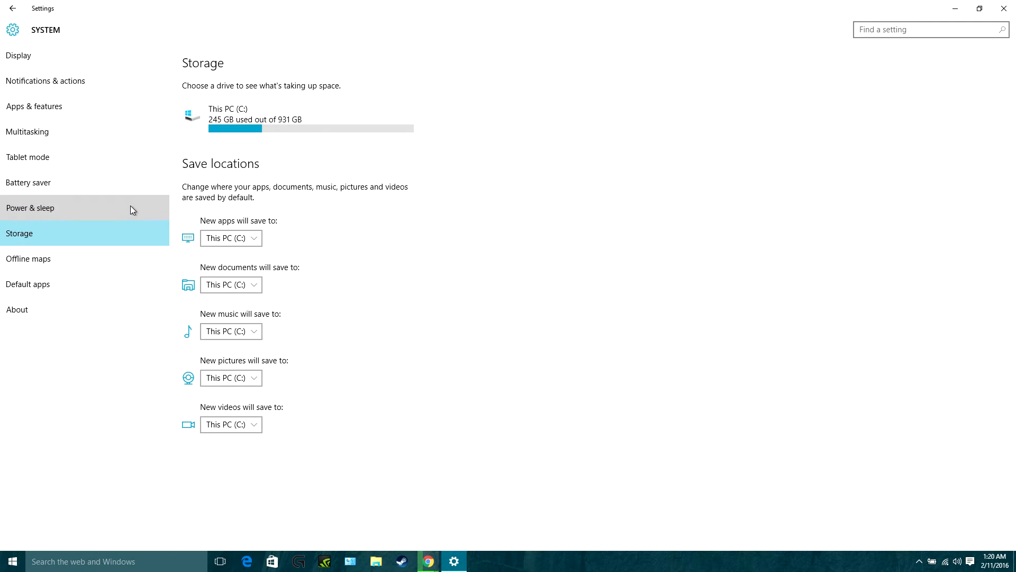
pyautogui.click(27, 157)
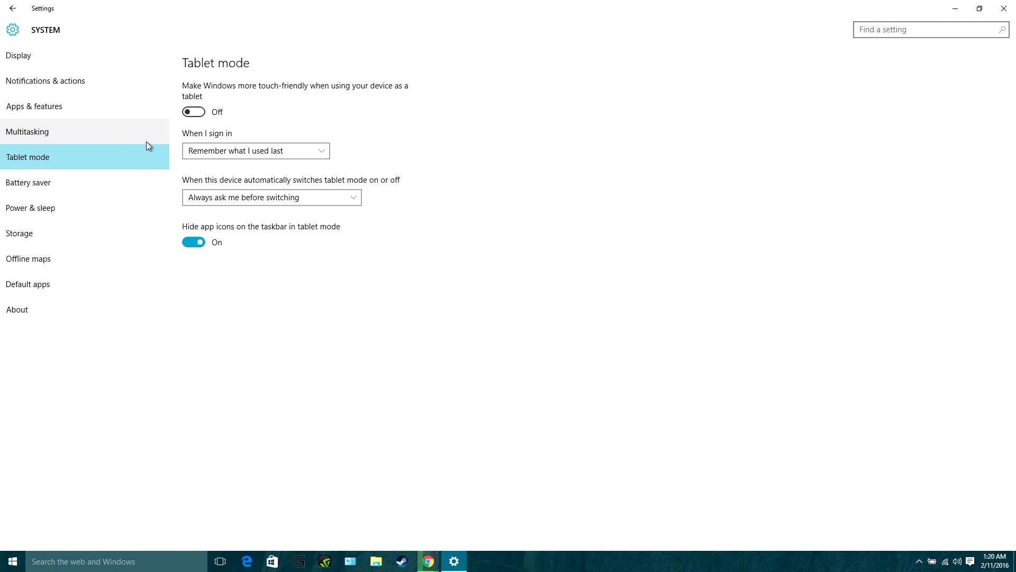
pyautogui.moveTo(197, 128)
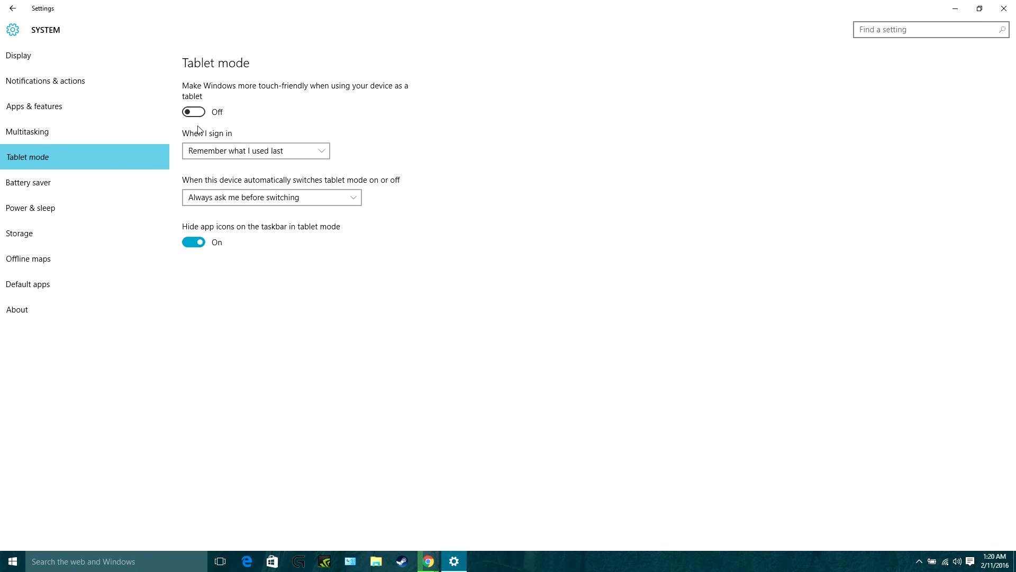
pyautogui.moveTo(411, 56)
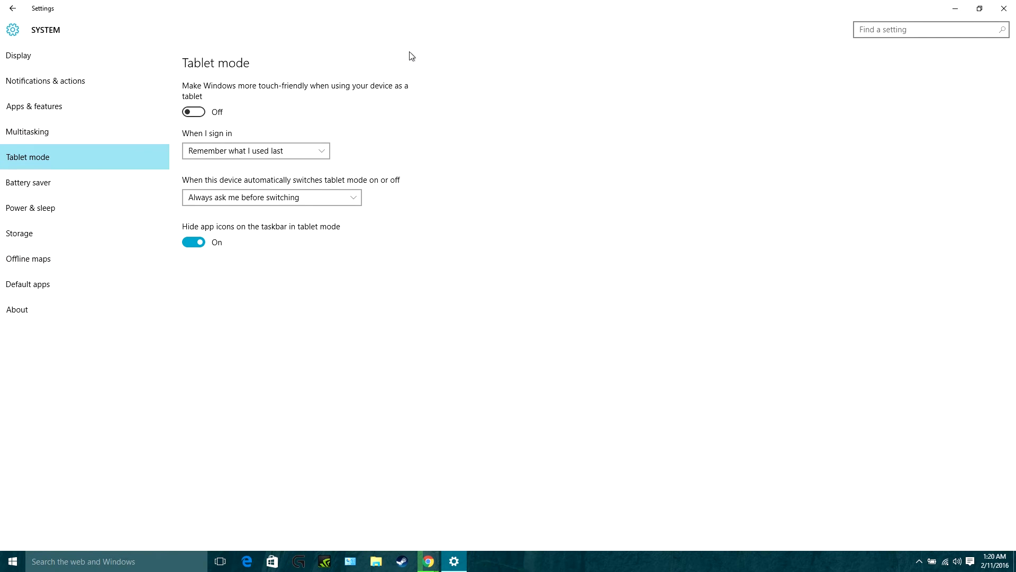
pyautogui.moveTo(249, 212)
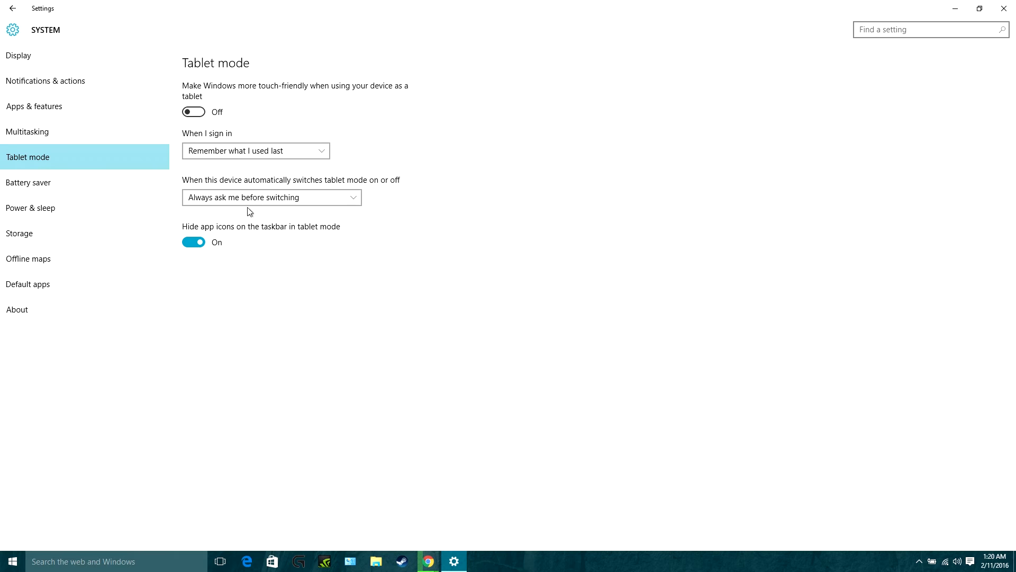
pyautogui.click(33, 106)
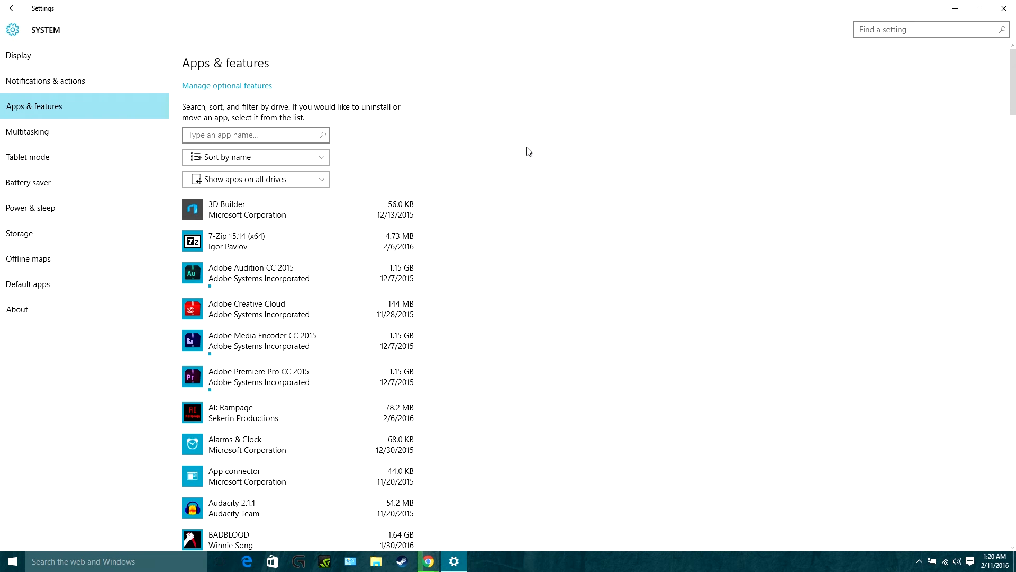
pyautogui.moveTo(522, 145)
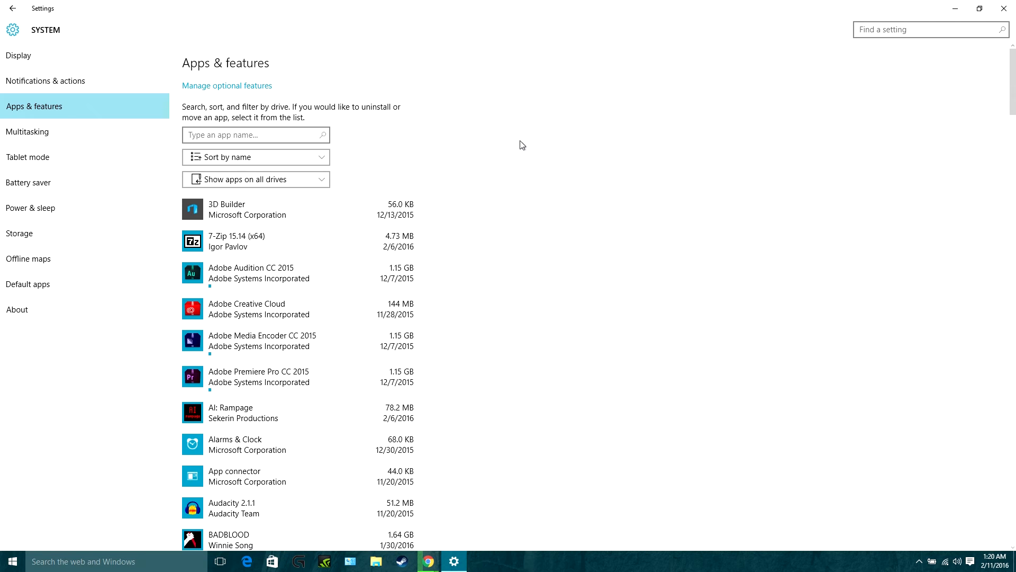
pyautogui.moveTo(337, 301)
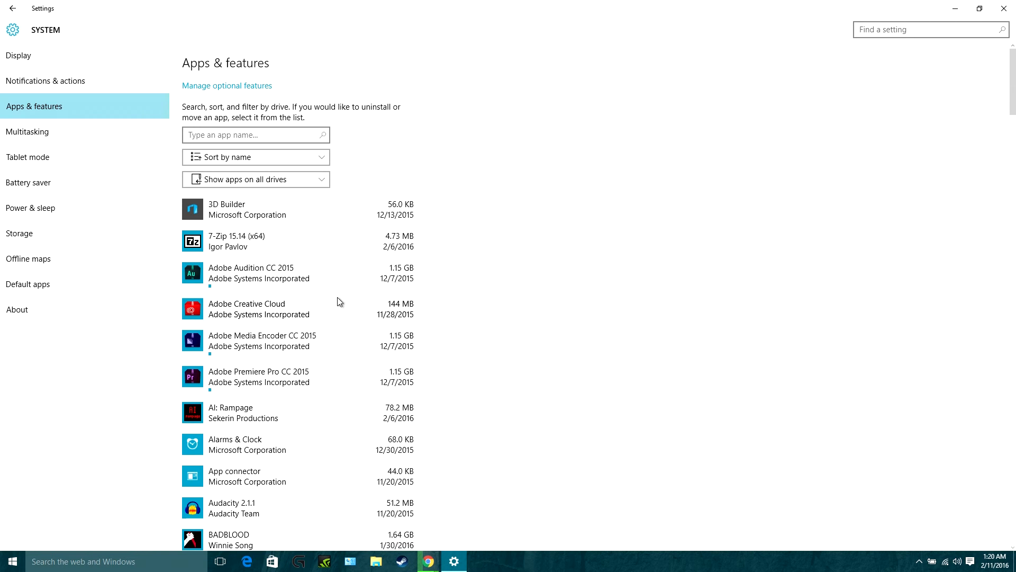
pyautogui.moveTo(340, 310)
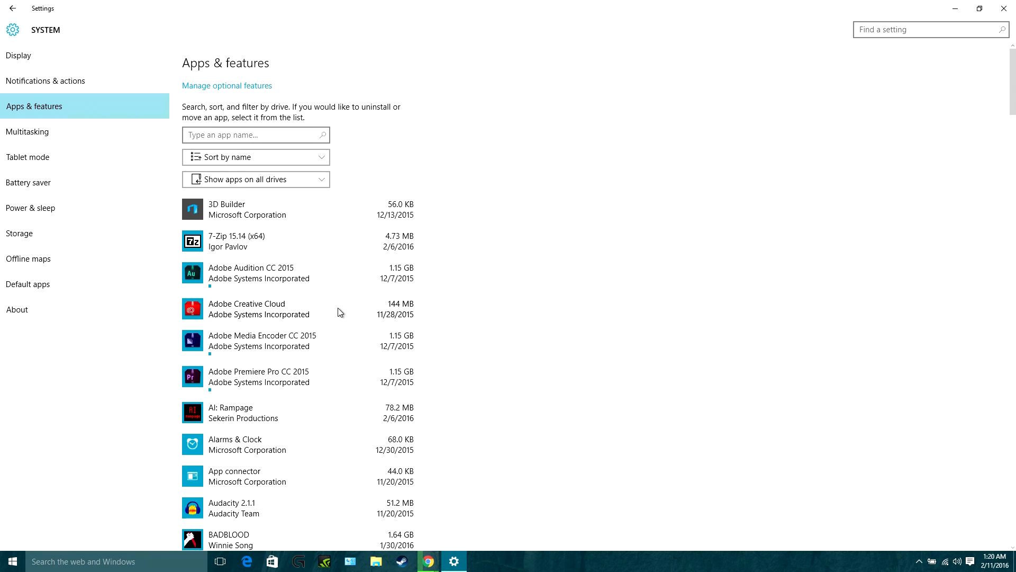
pyautogui.moveTo(570, 284)
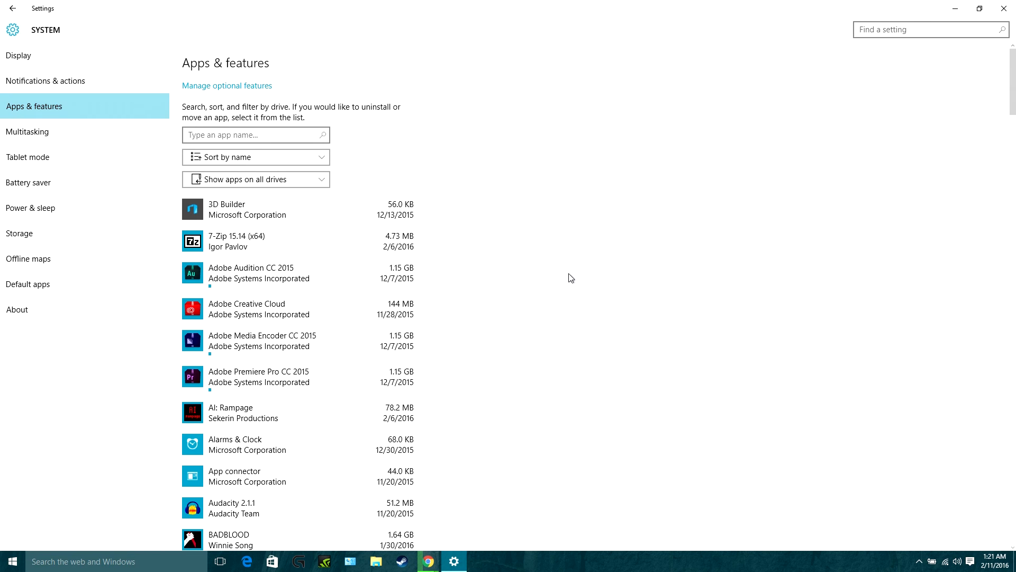
pyautogui.moveTo(578, 276)
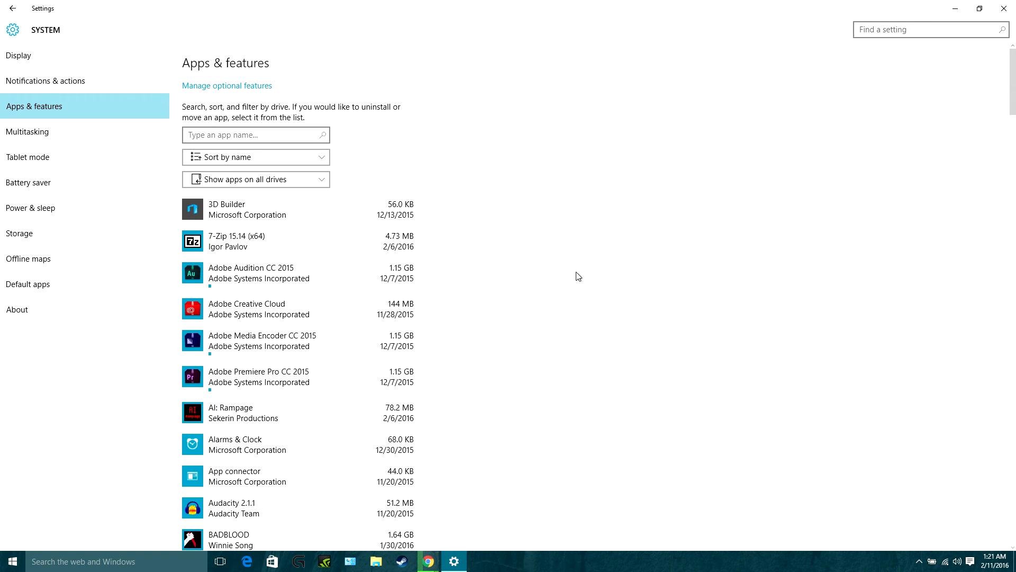
pyautogui.moveTo(541, 275)
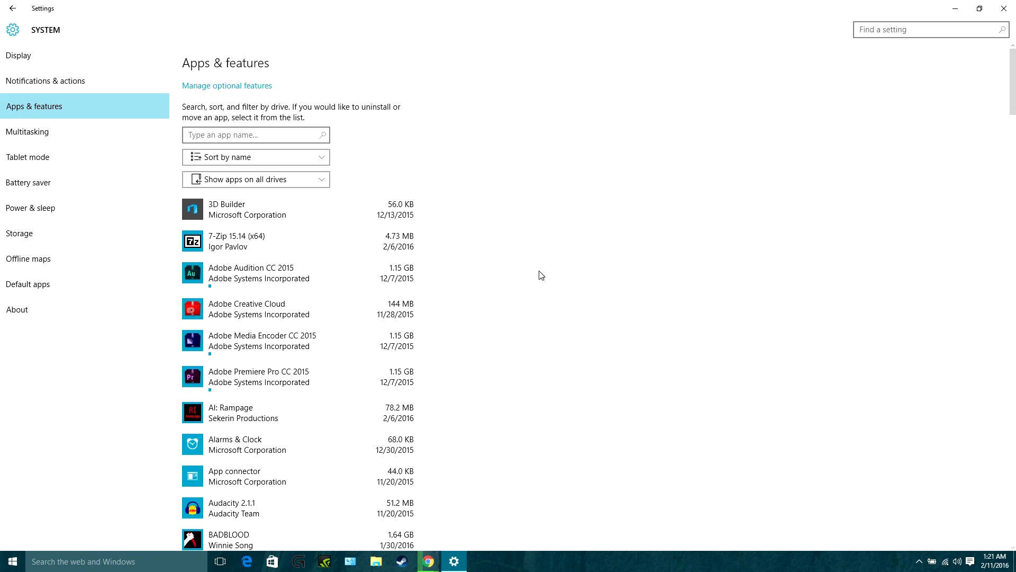